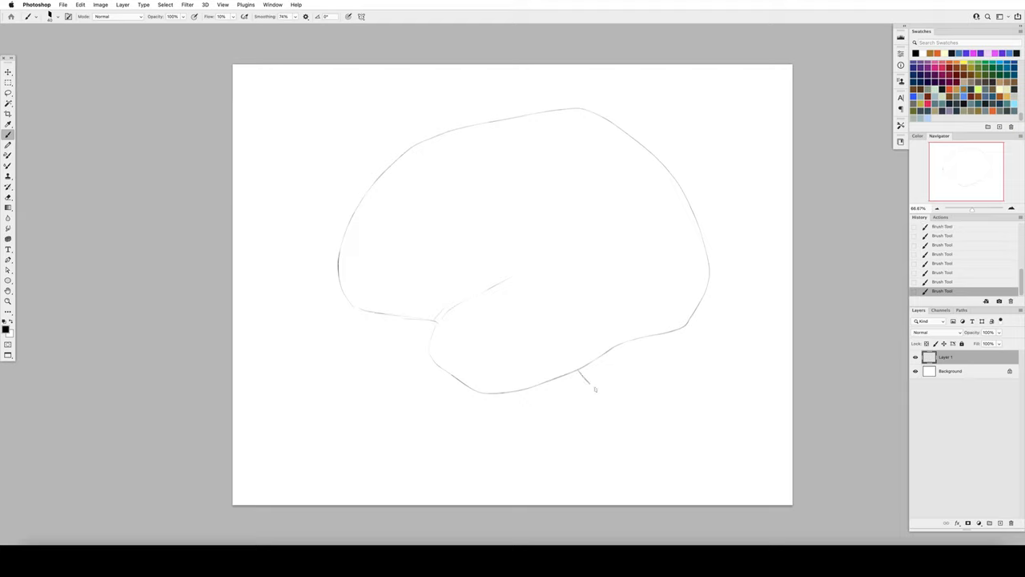
Sketch the cerebellum outline, the brainstem below it, the temporal-lobe folds and the central fold
drag(584, 384, 697, 317)
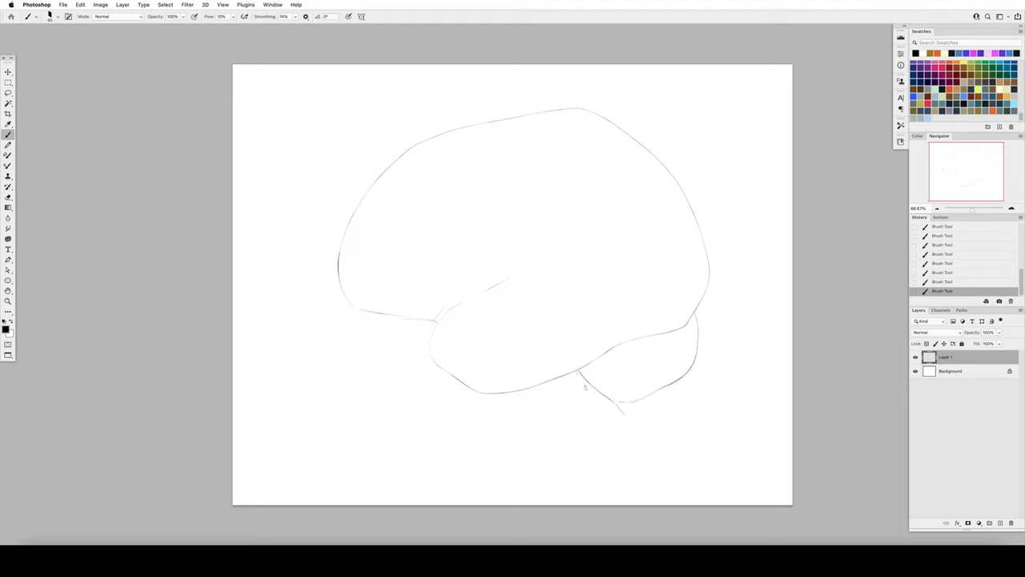
drag(578, 377, 632, 466)
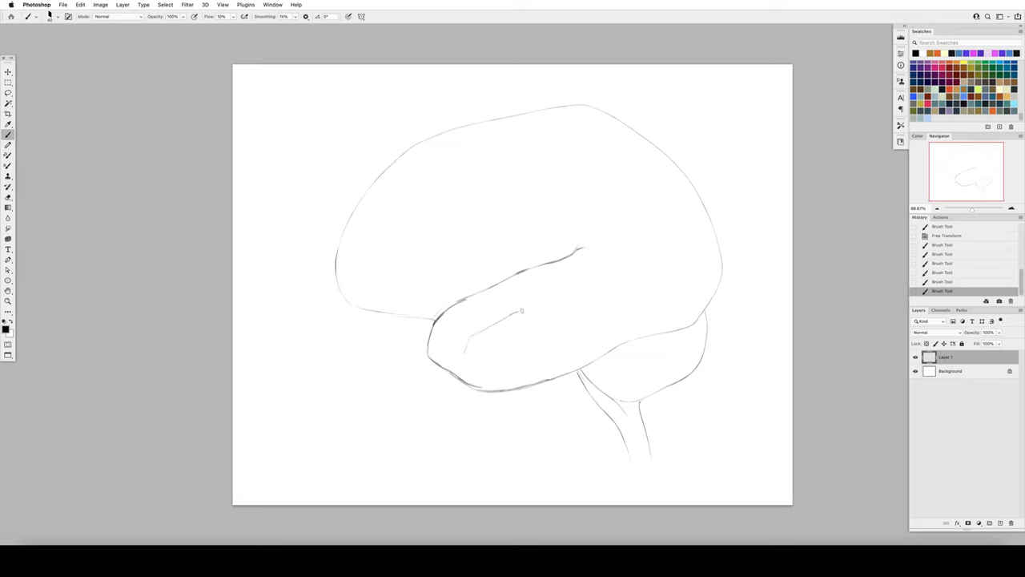
drag(521, 310, 638, 275)
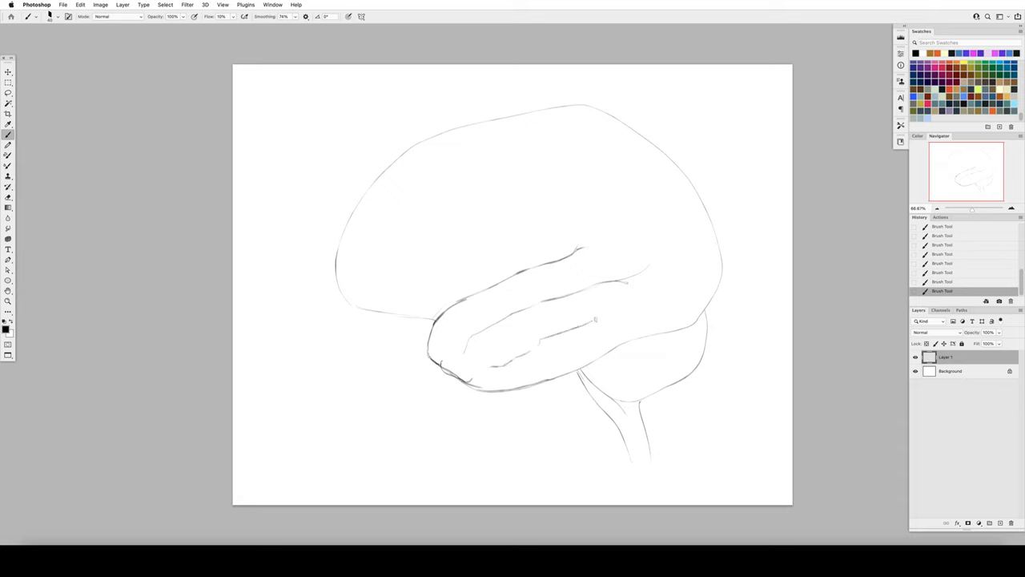
drag(633, 336, 701, 321)
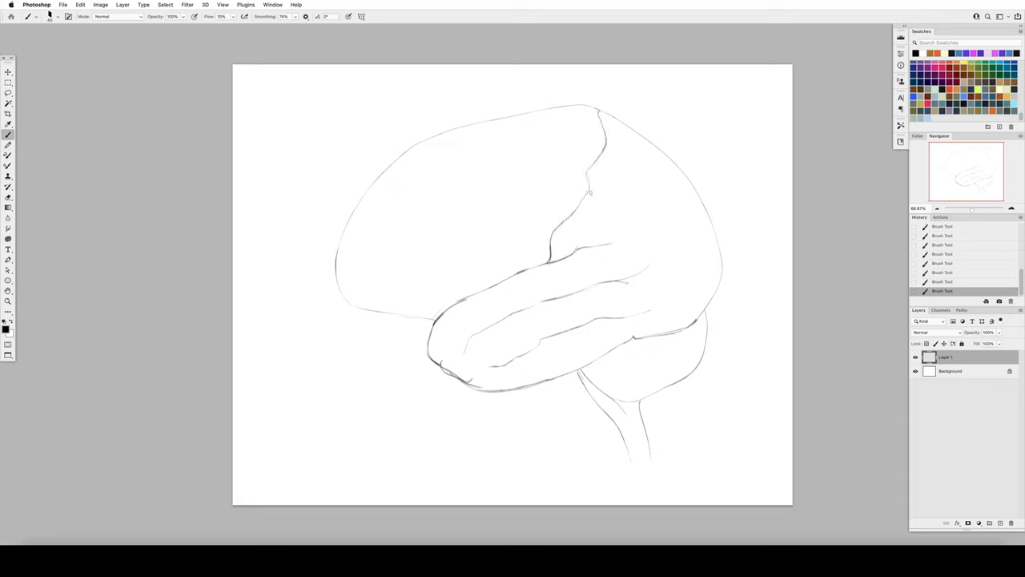
Draw winding gyri over the parietal and rear cerebrum and ridge lines across the cerebellum
drag(596, 163, 673, 216)
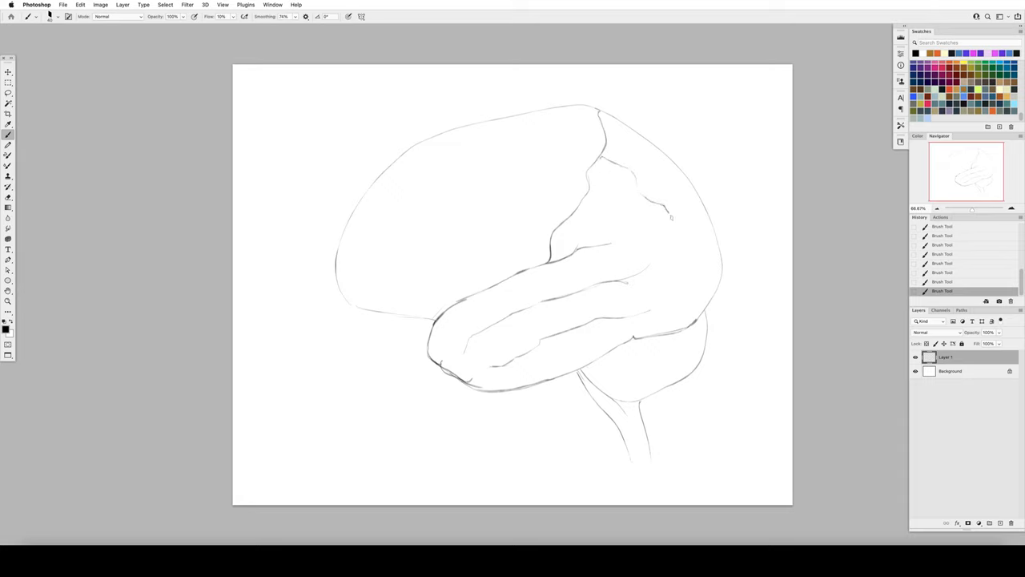
drag(673, 212, 692, 270)
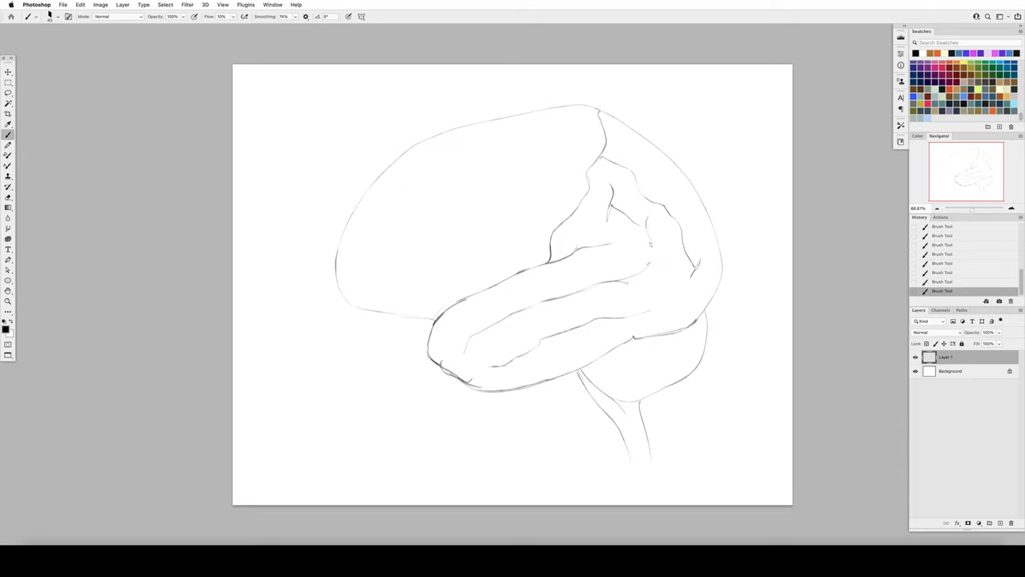
drag(609, 180, 649, 244)
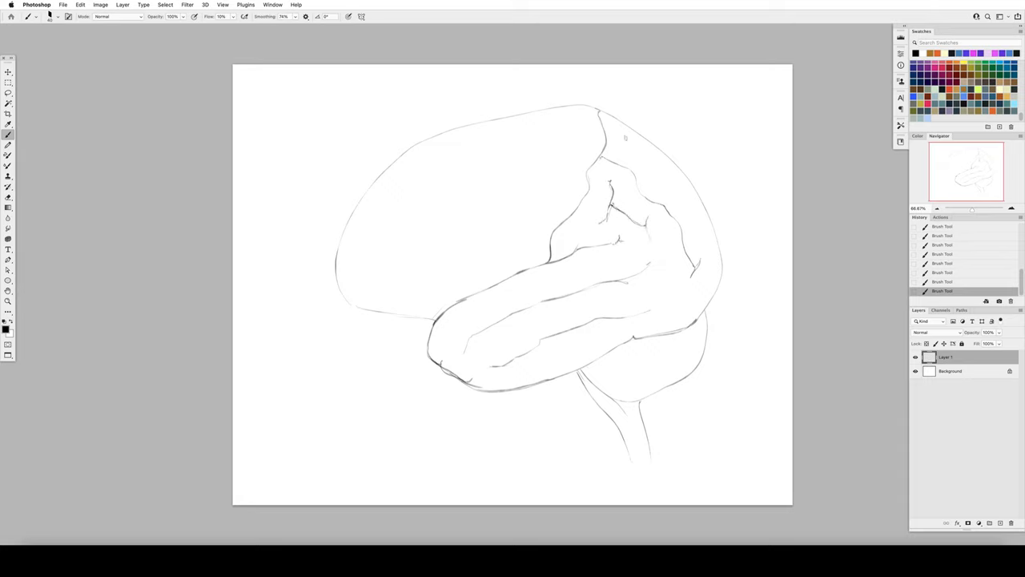
drag(624, 136, 649, 148)
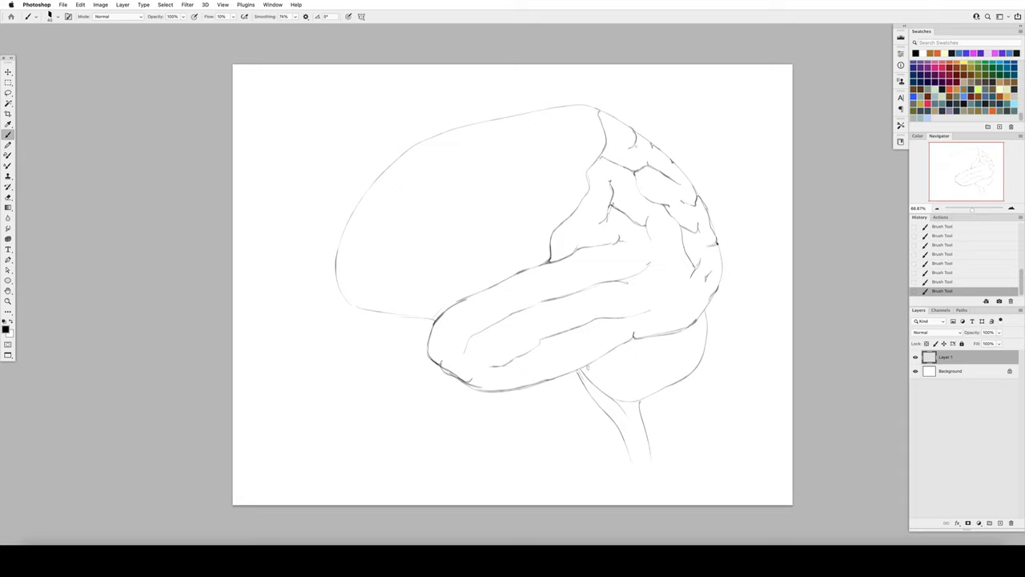
drag(641, 334, 705, 349)
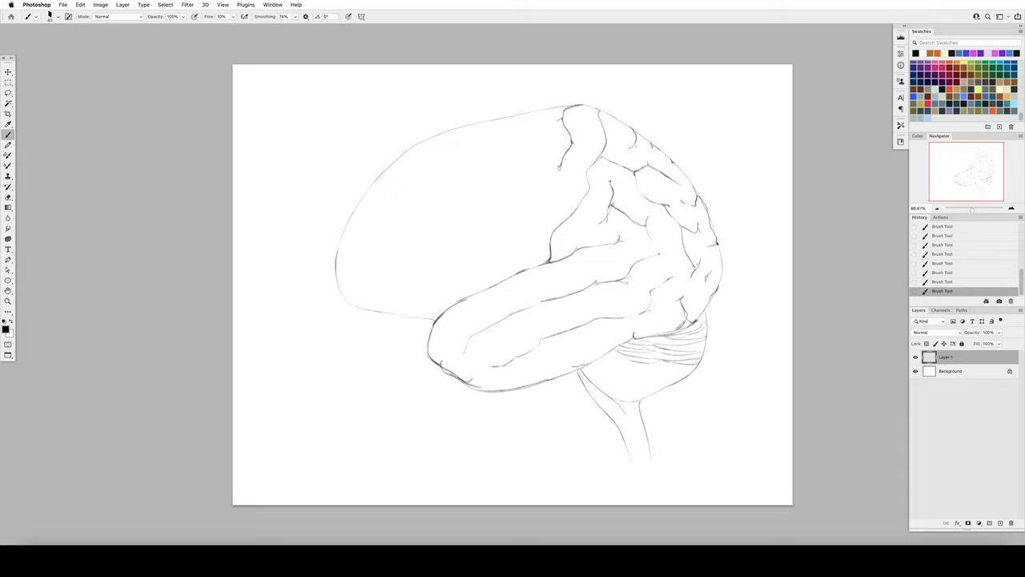
Start the folds at the front and upper cerebrum, extending gyri into the frontal lobe
drag(559, 167, 522, 244)
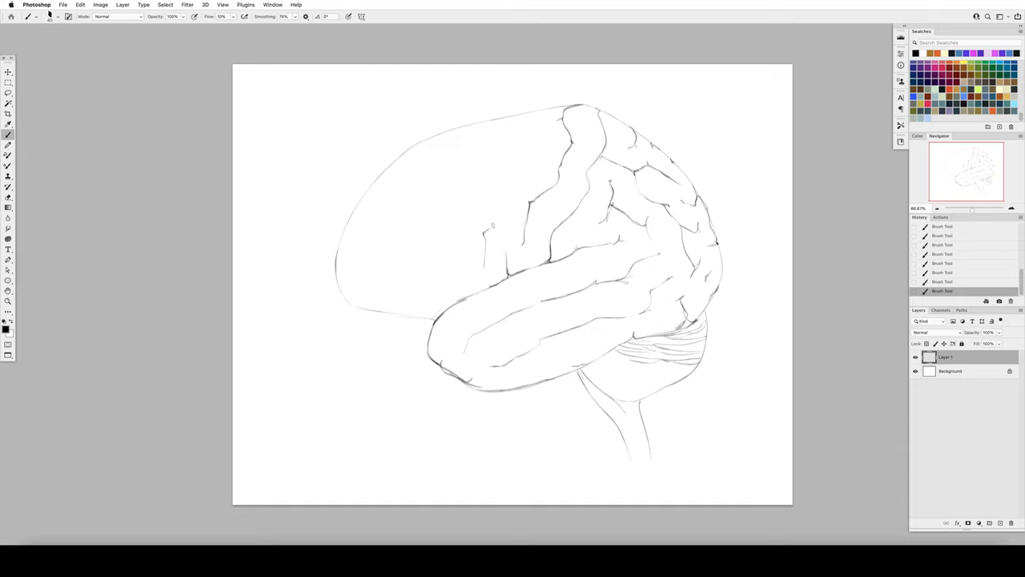
drag(494, 227, 542, 152)
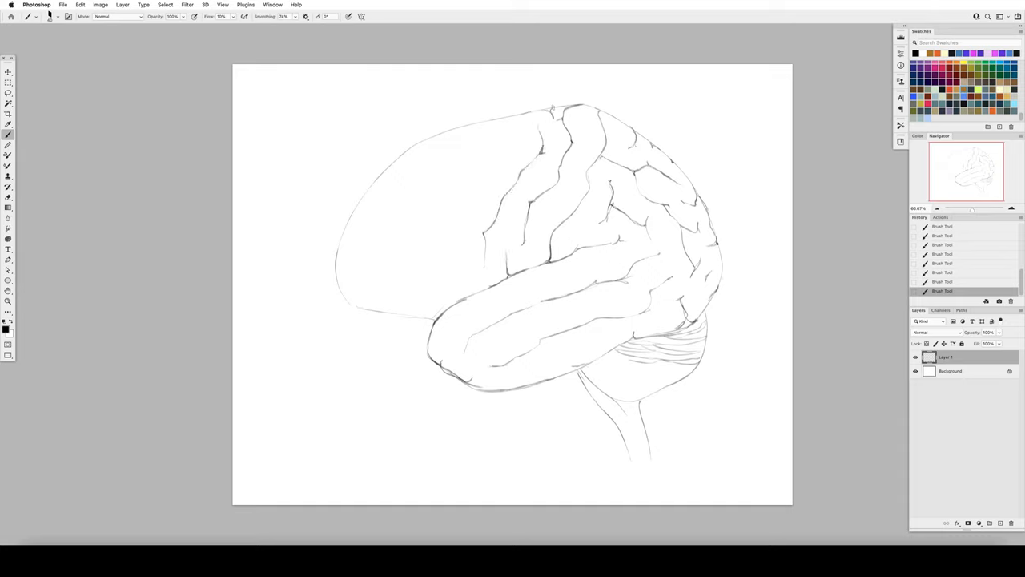
drag(551, 111, 487, 231)
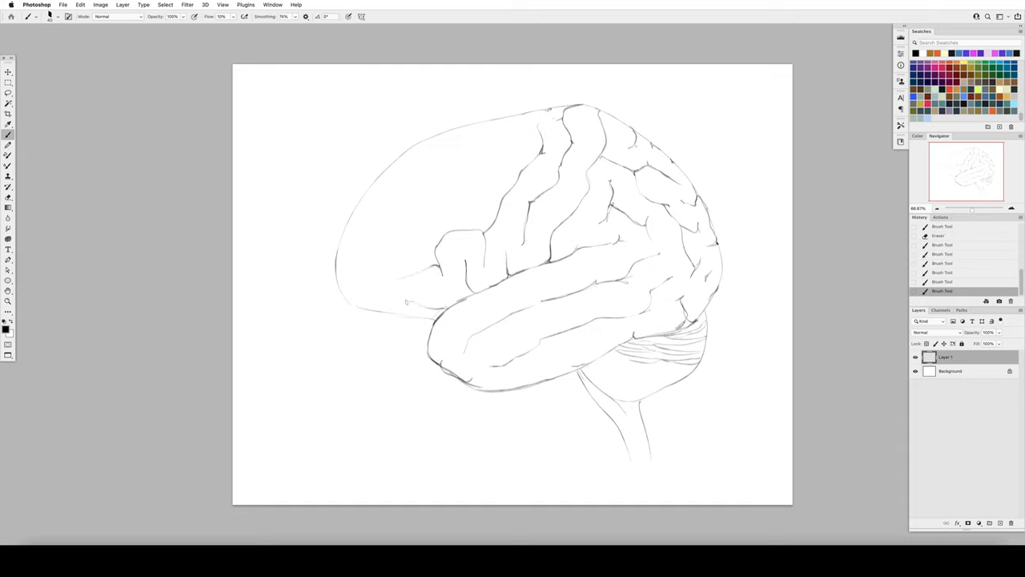
Fill the lower and upper frontal lobe with winding gyri so folds cover the whole cerebrum
drag(393, 303, 452, 306)
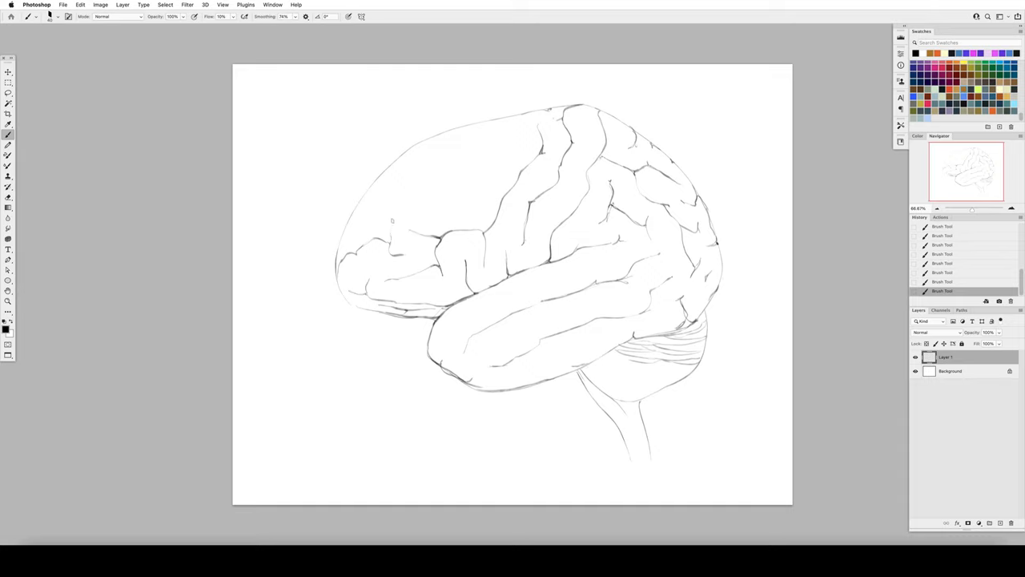
drag(393, 221, 436, 207)
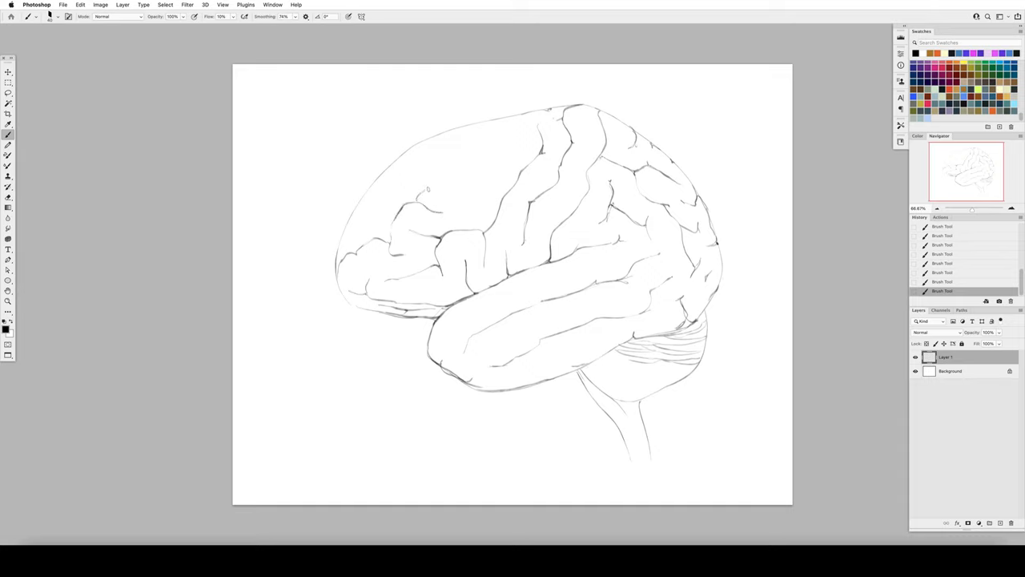
drag(425, 189, 468, 224)
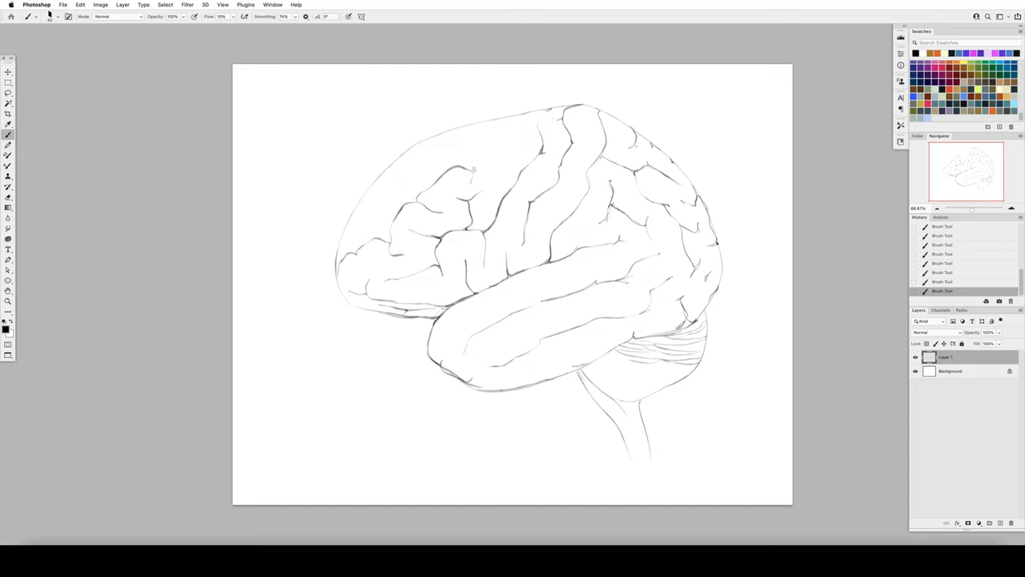
drag(467, 170, 505, 168)
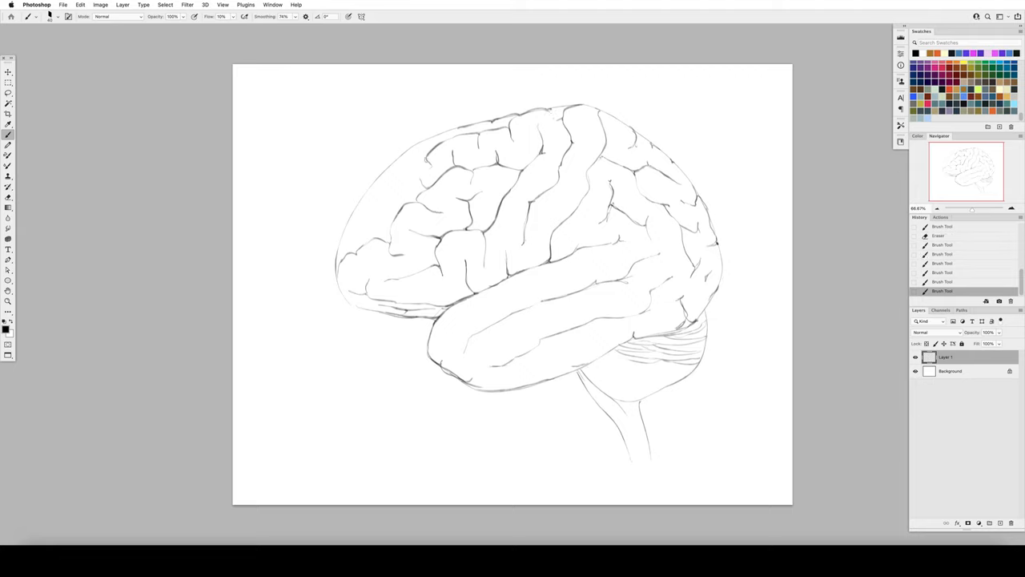
Reinforce the fold lines, cerebellum outline and ridges, and brainstem lines on the mirrored sketch
drag(401, 173, 425, 157)
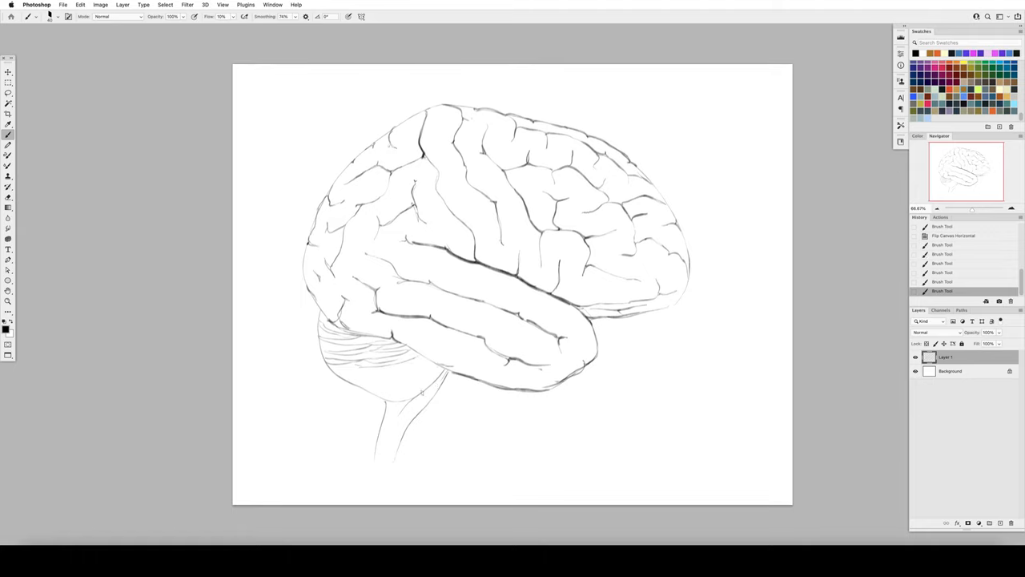
drag(416, 376, 449, 392)
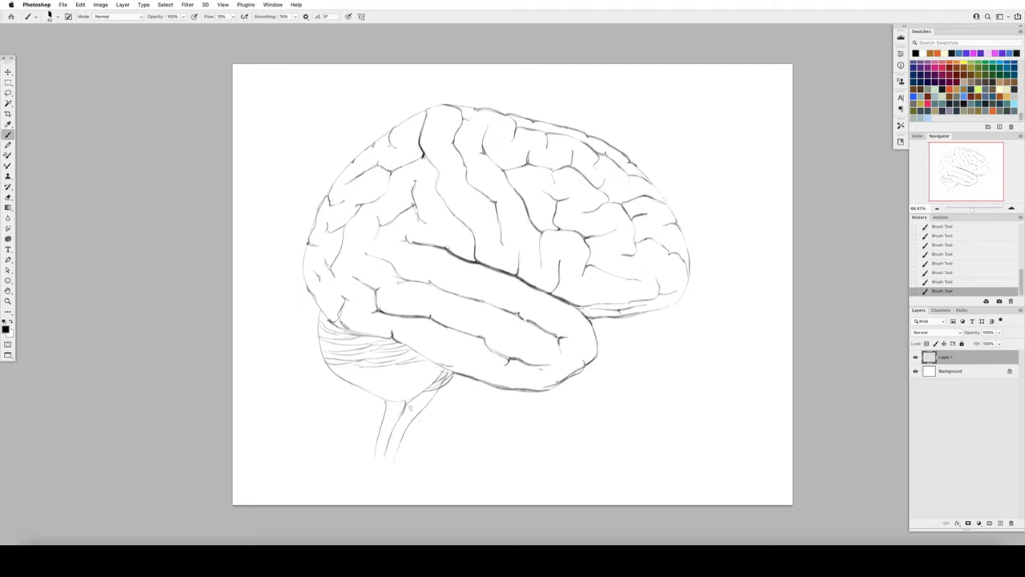
drag(393, 400, 384, 456)
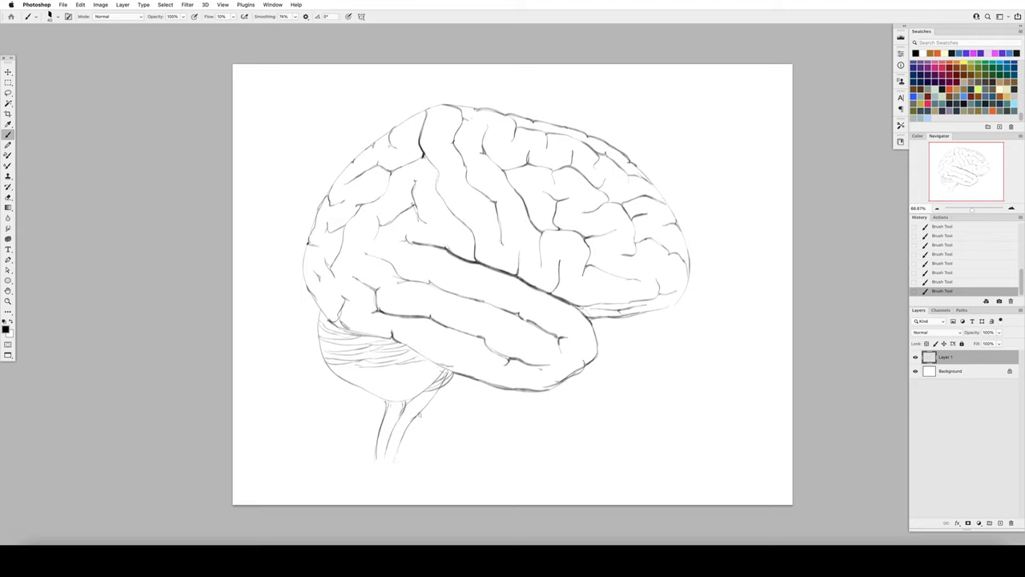
drag(336, 376, 448, 384)
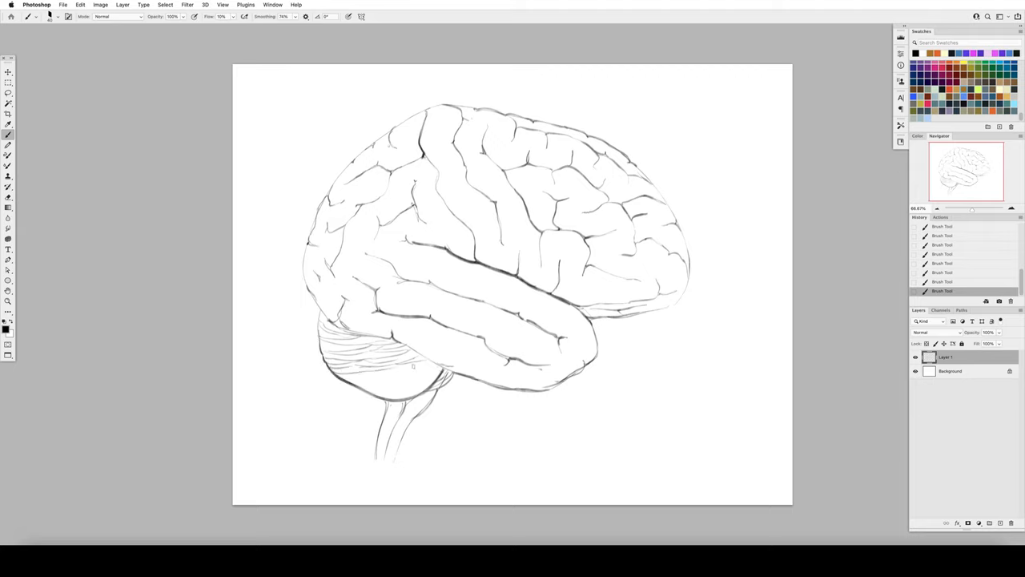
drag(337, 376, 433, 372)
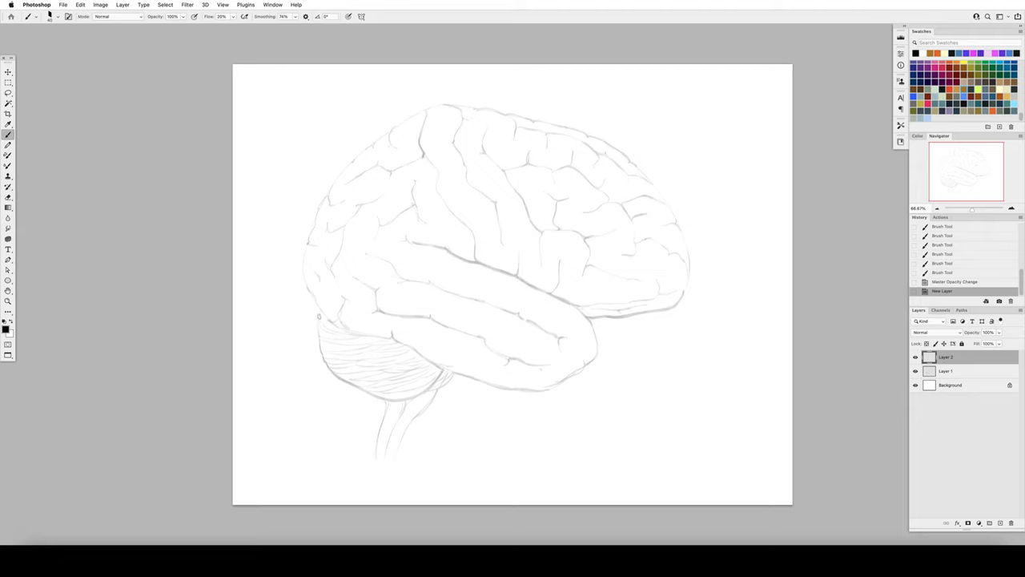
Ink a bold outline around the front, back and top of the cerebrum, mirroring the canvas midway
drag(311, 243, 333, 321)
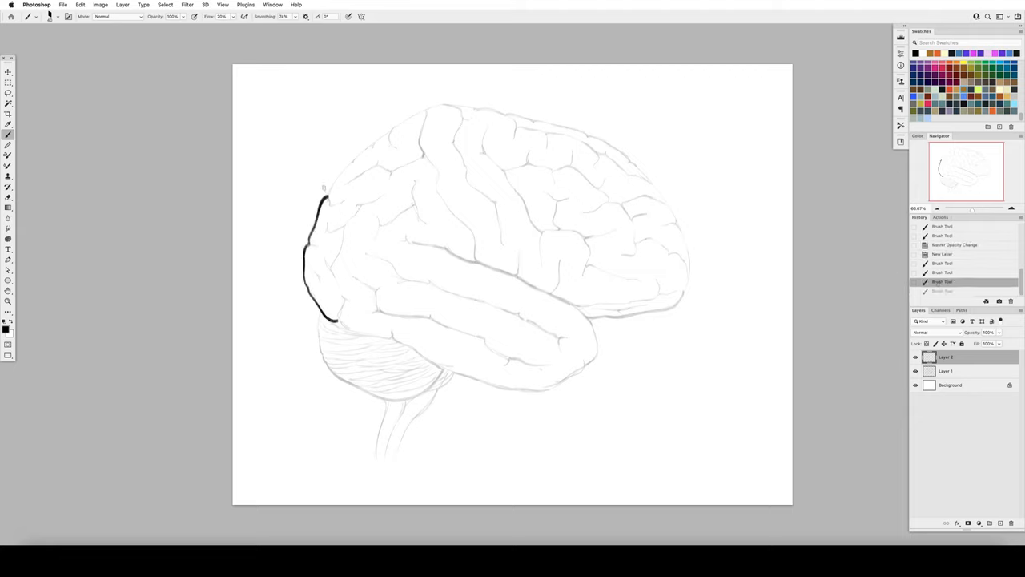
drag(323, 189, 392, 132)
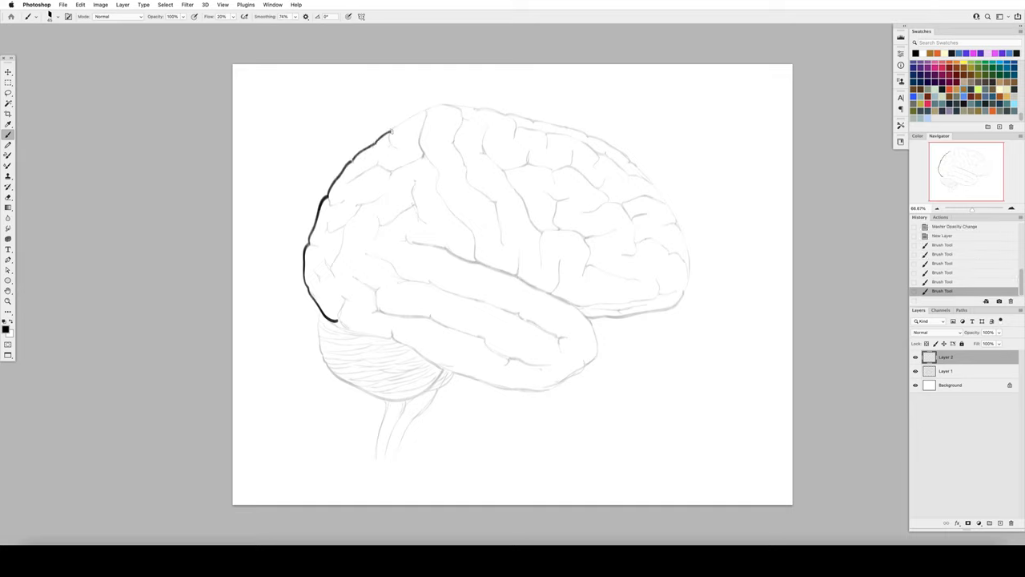
drag(387, 131, 461, 111)
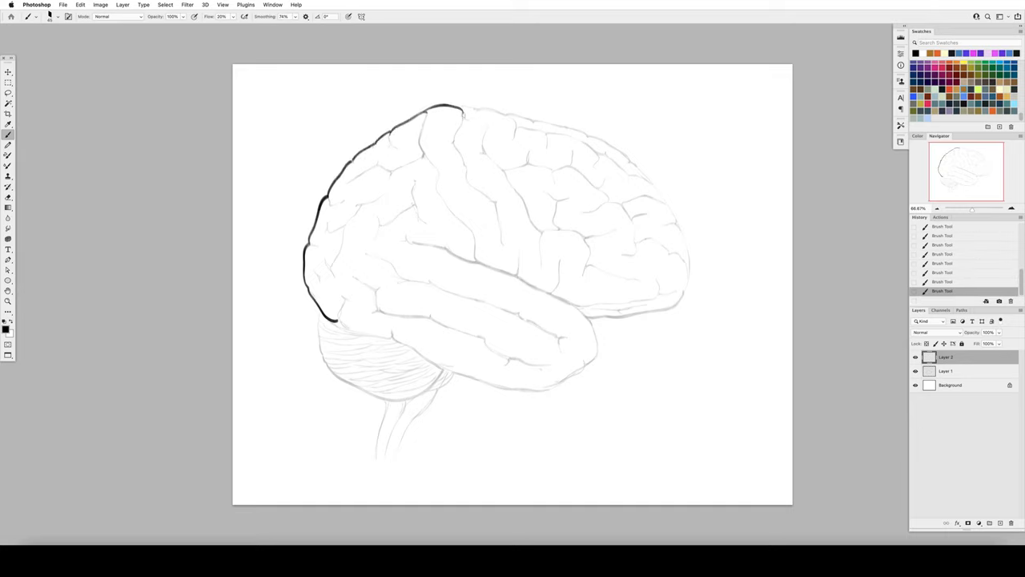
click(99, 5)
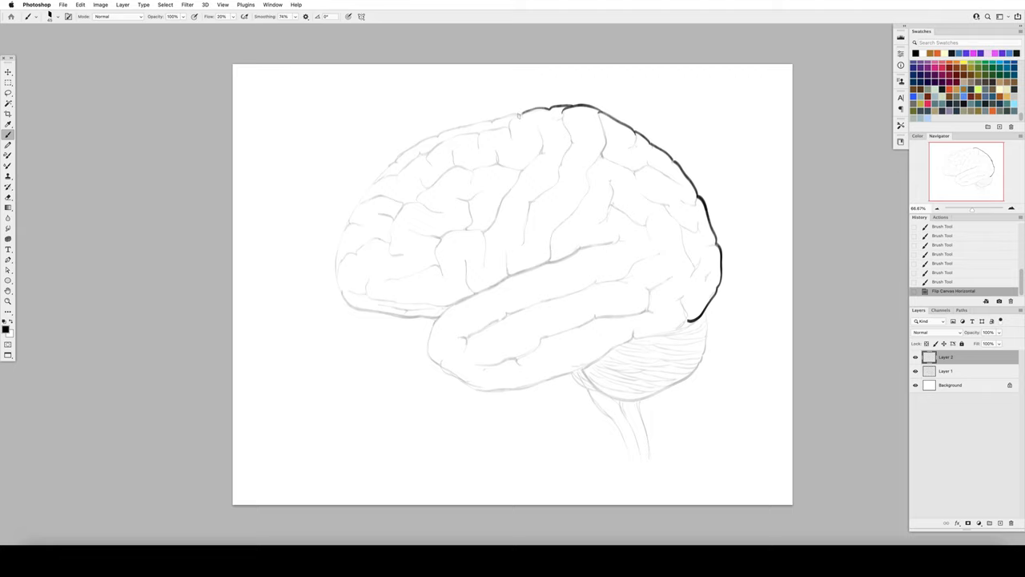
drag(520, 115, 433, 136)
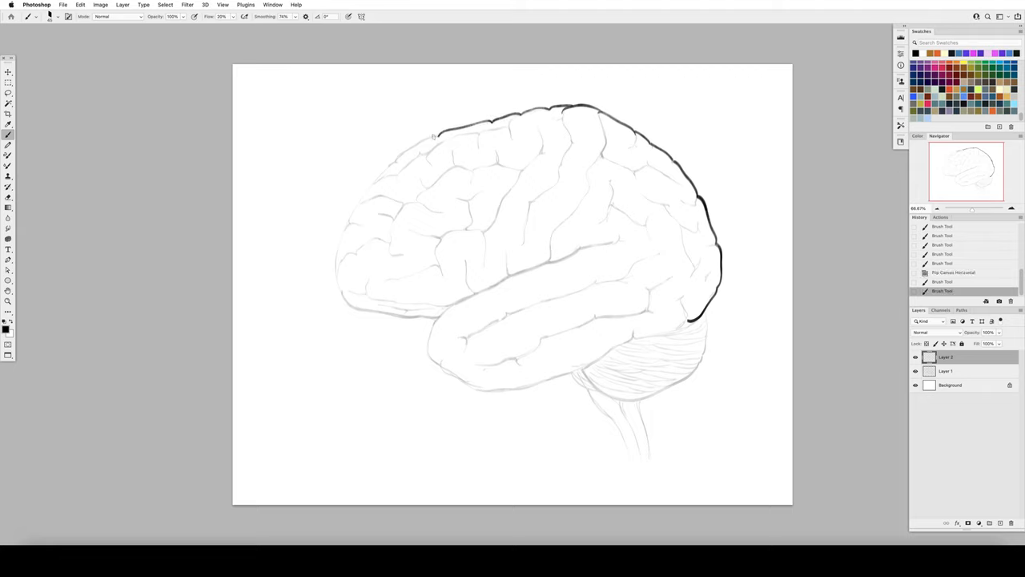
drag(436, 136, 375, 183)
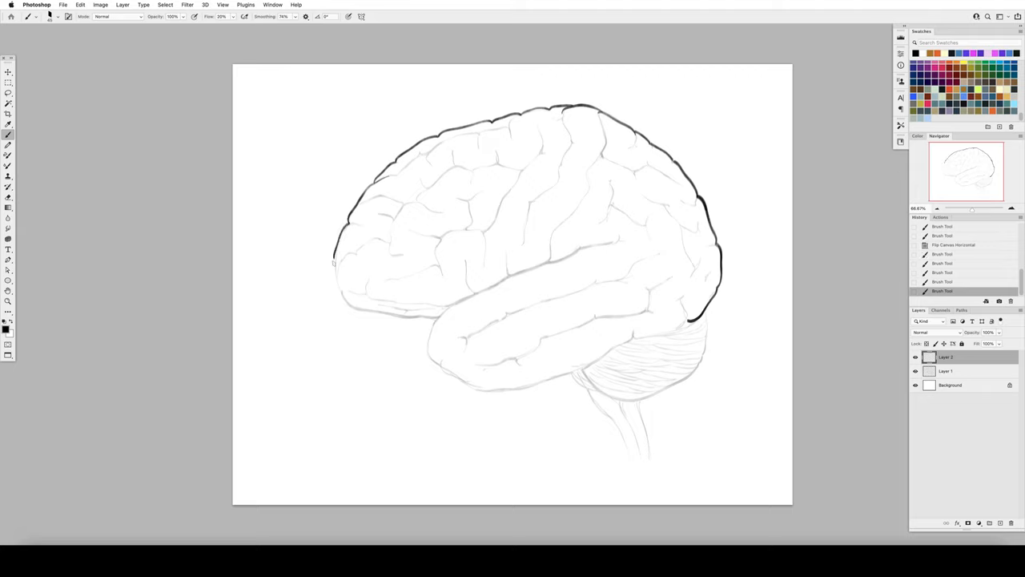
drag(335, 262, 375, 311)
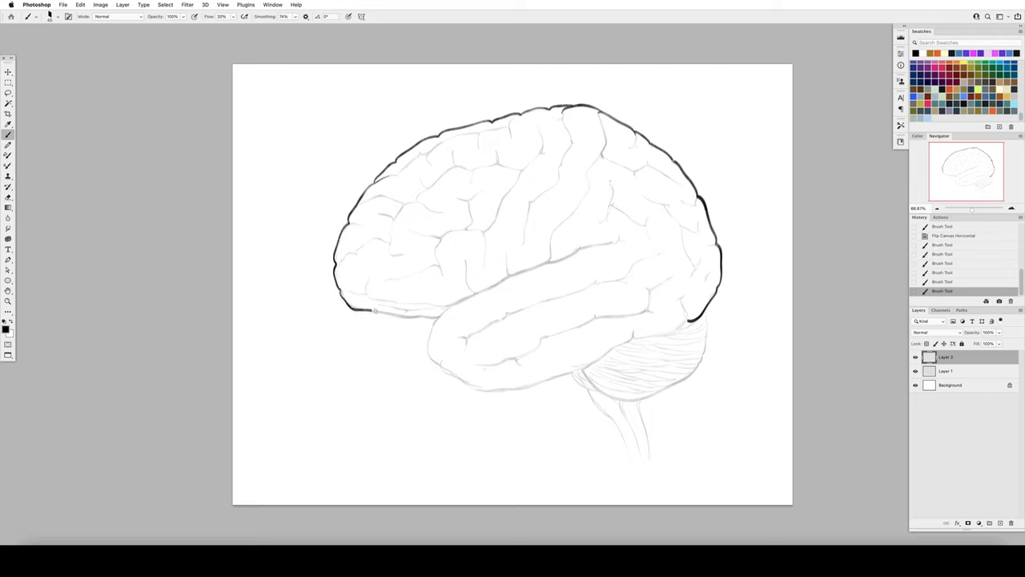
drag(345, 308, 409, 319)
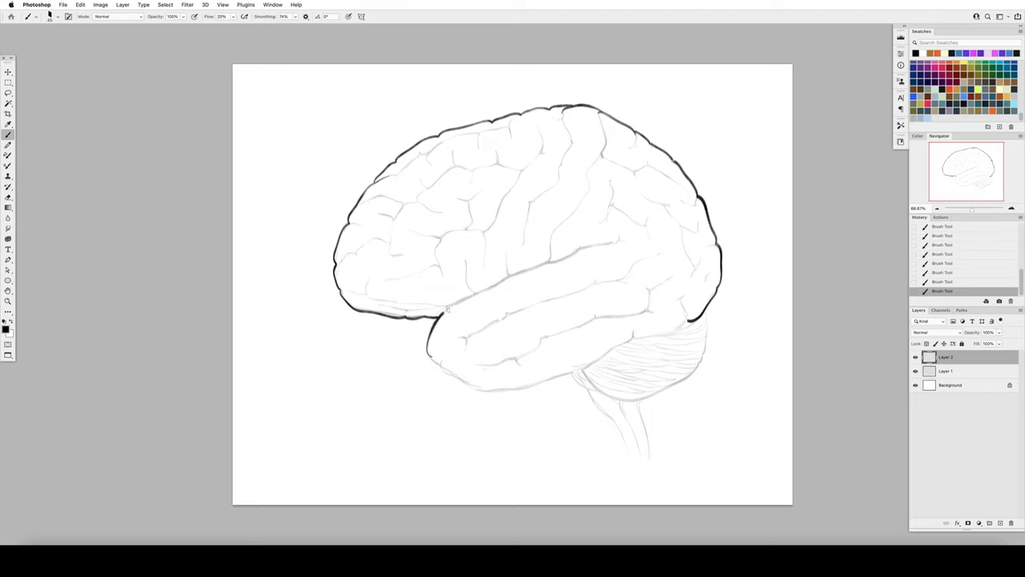
Ink the lateral fissure, the central sulcus to the top edge, and the temporal-lobe underside
drag(446, 311, 536, 271)
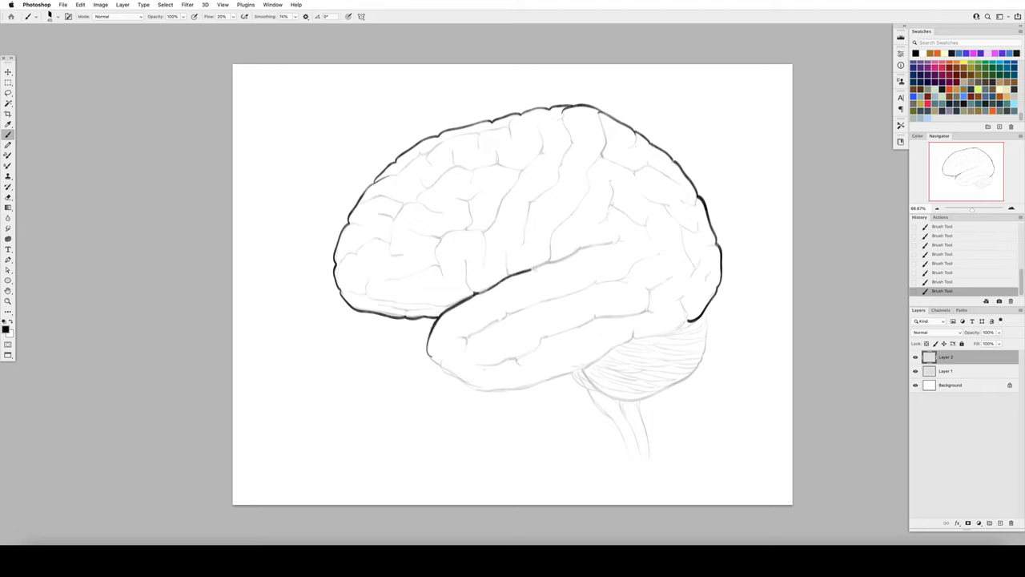
drag(529, 272, 577, 248)
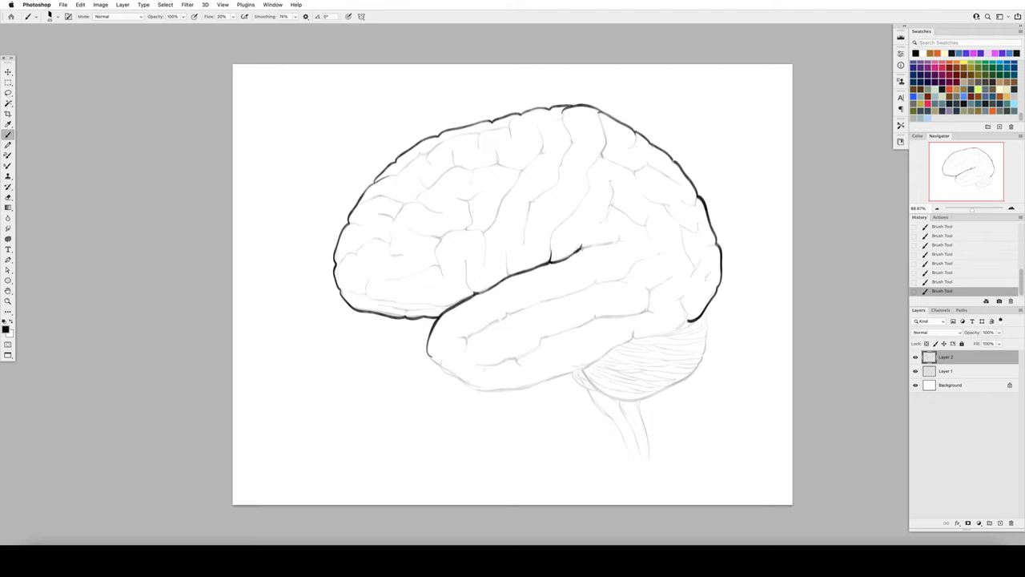
drag(580, 200, 617, 240)
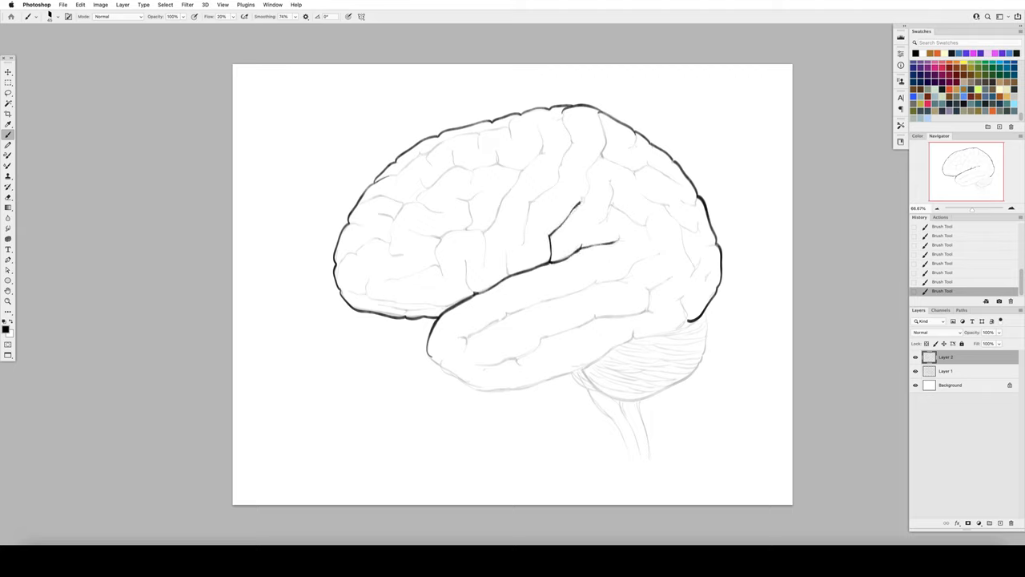
drag(596, 141, 580, 205)
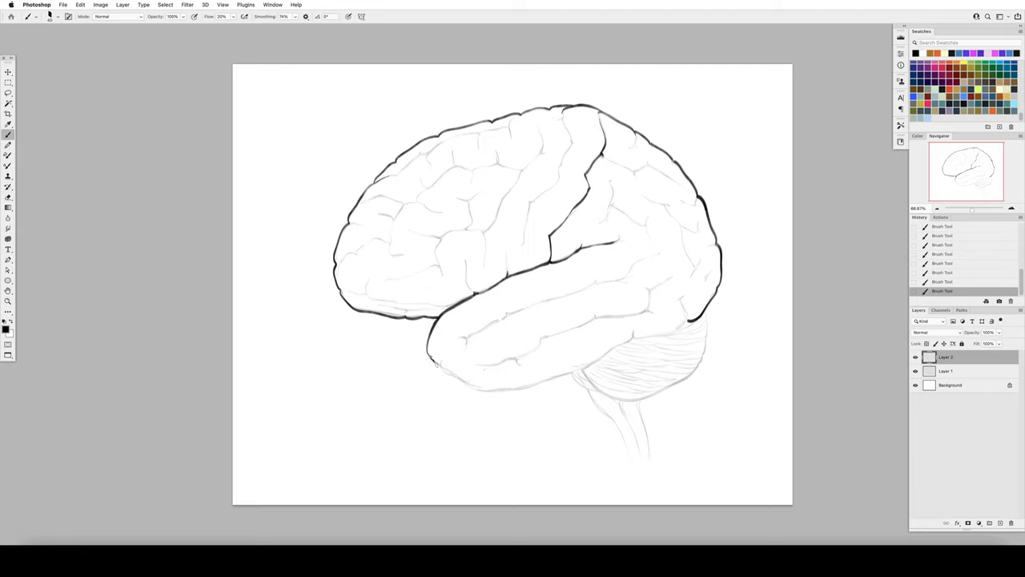
drag(433, 367, 590, 369)
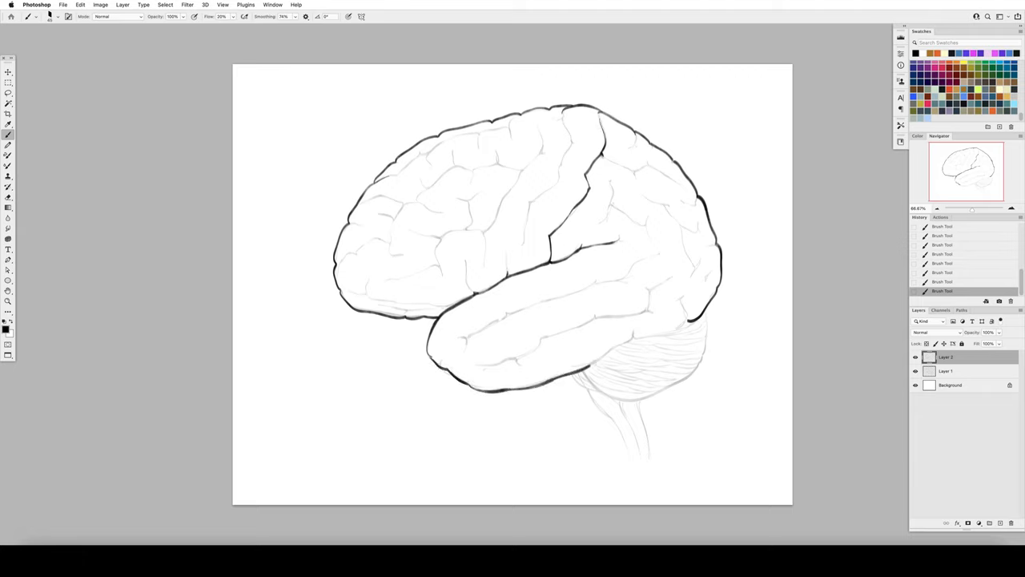
drag(593, 371, 686, 304)
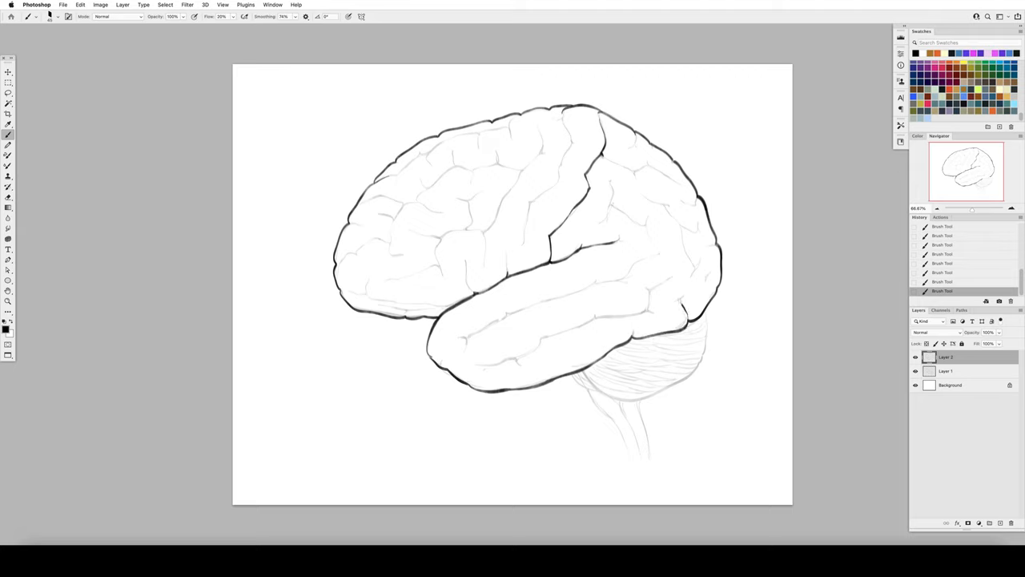
drag(593, 371, 569, 393)
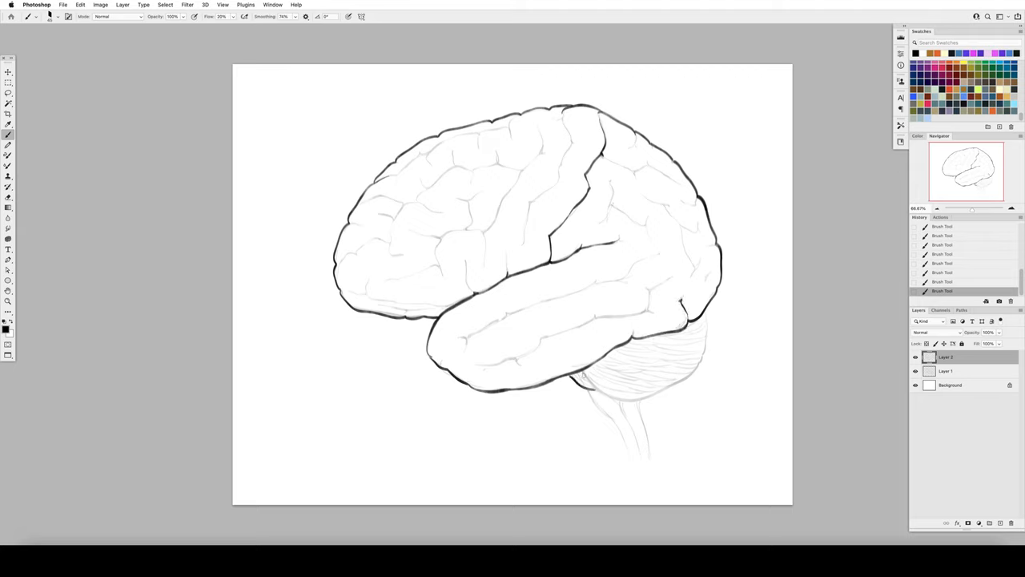
Outline the cerebellum's lower edge and both brainstem edges, then ink frontal-lobe folds
drag(583, 377, 692, 372)
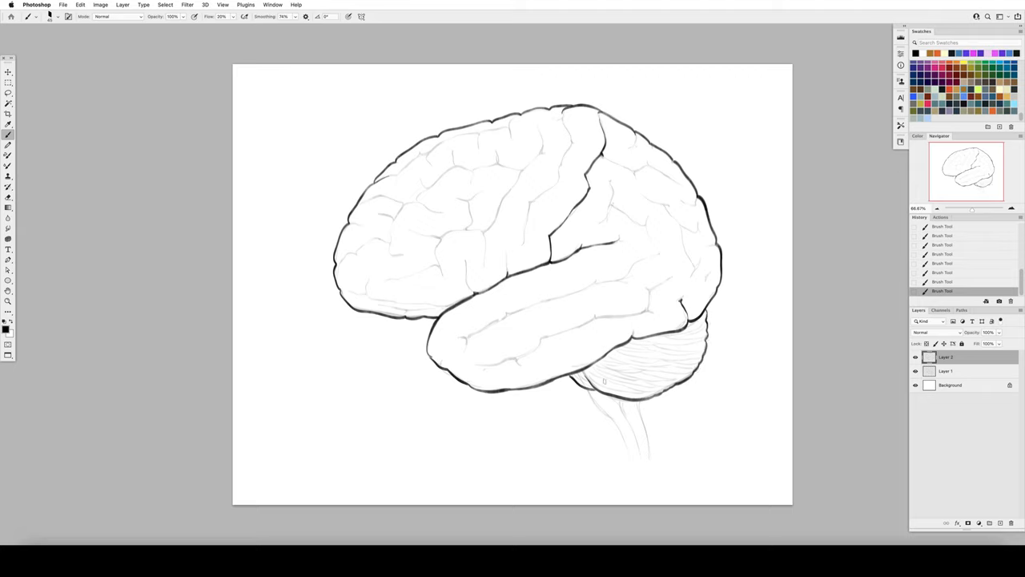
drag(590, 392, 640, 484)
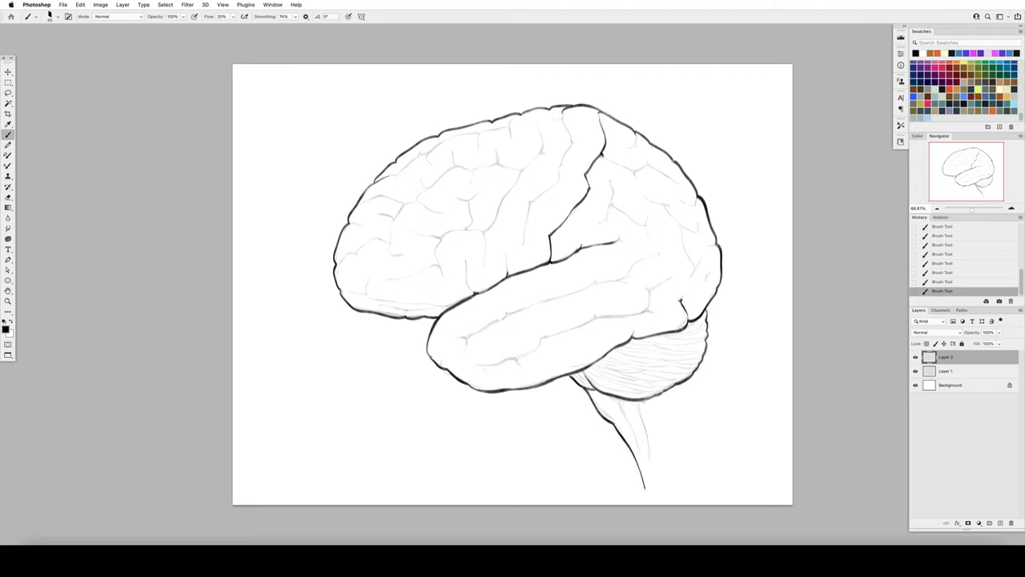
drag(617, 400, 657, 481)
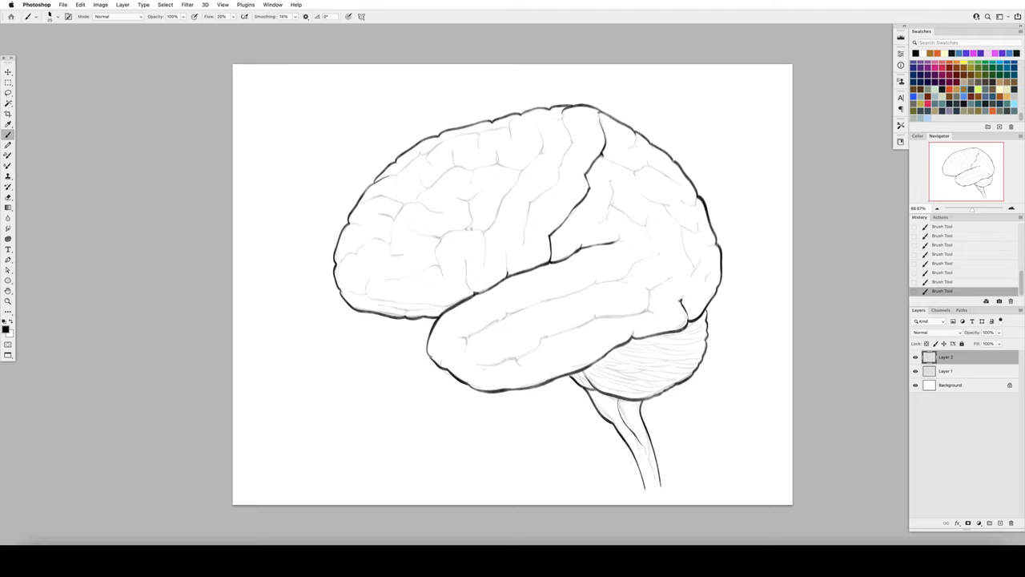
drag(471, 227, 442, 280)
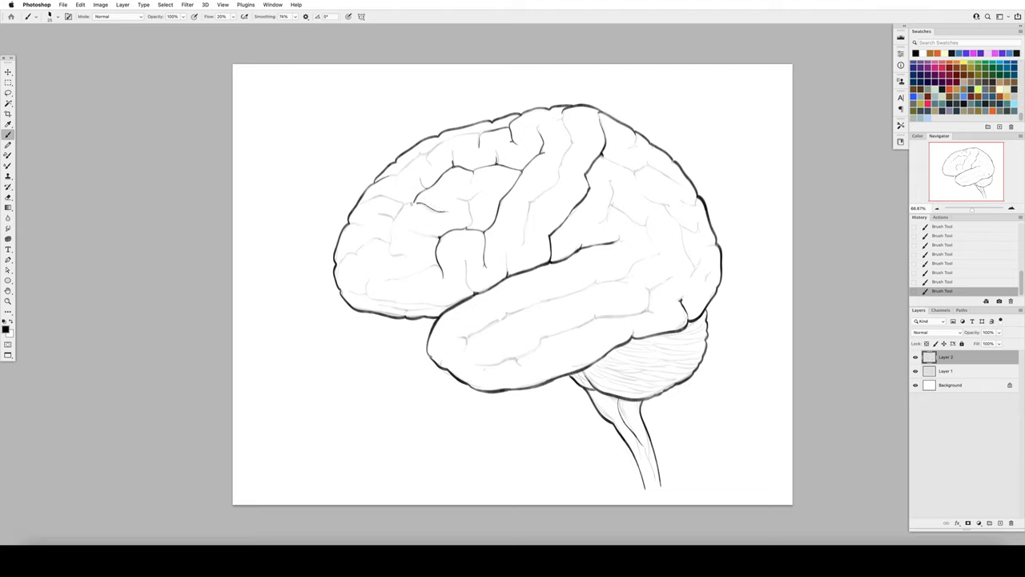
Ink bold gyri across the upper and lower frontal lobe over the faint guide
drag(417, 205, 409, 256)
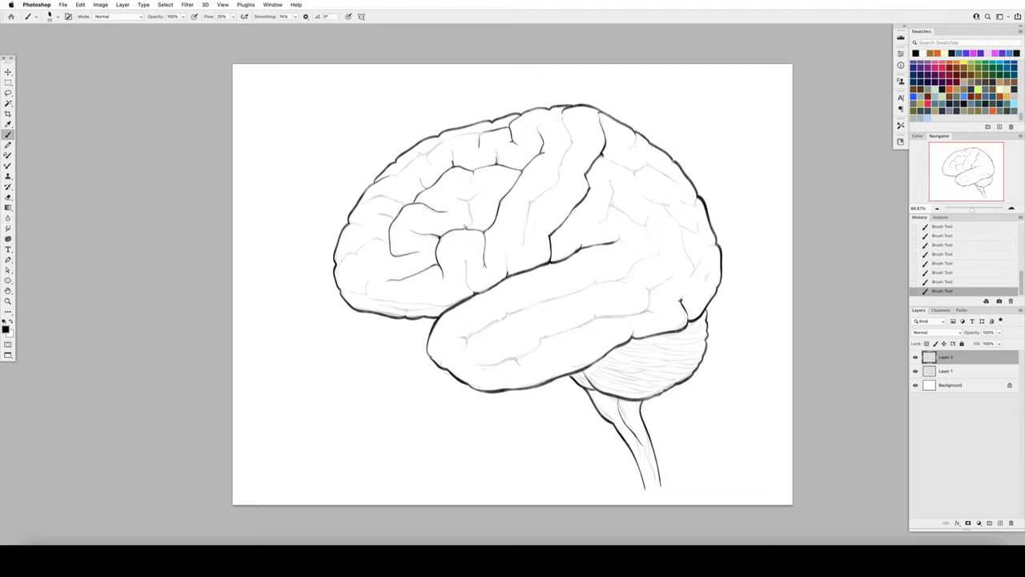
drag(473, 193, 465, 225)
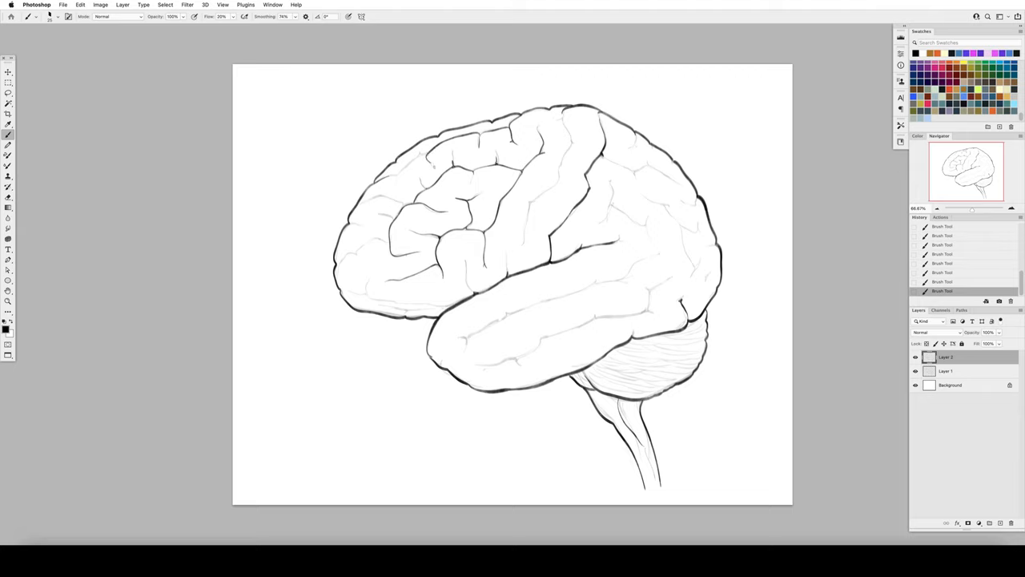
drag(397, 173, 430, 152)
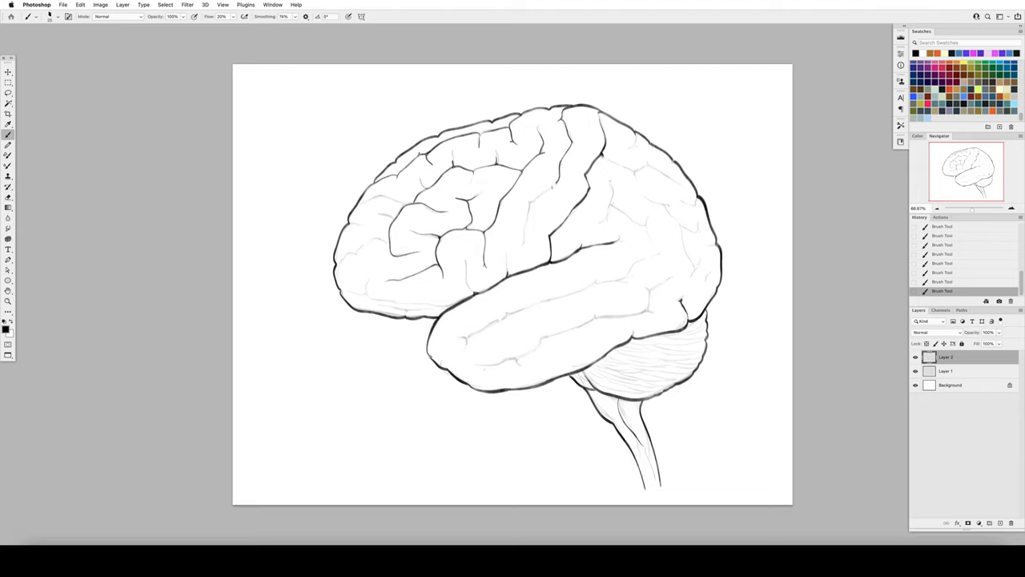
drag(554, 186, 522, 241)
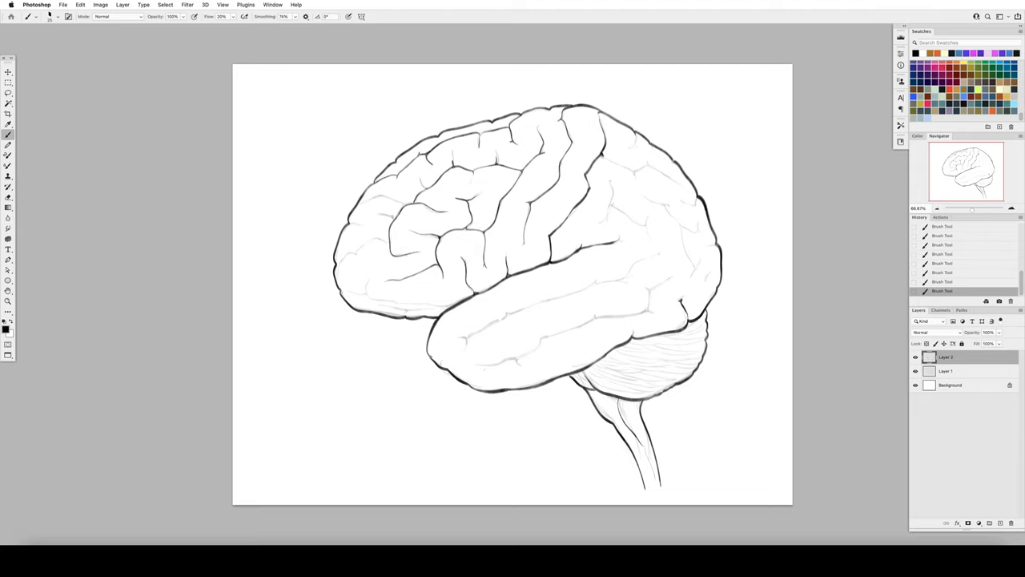
drag(365, 302, 461, 302)
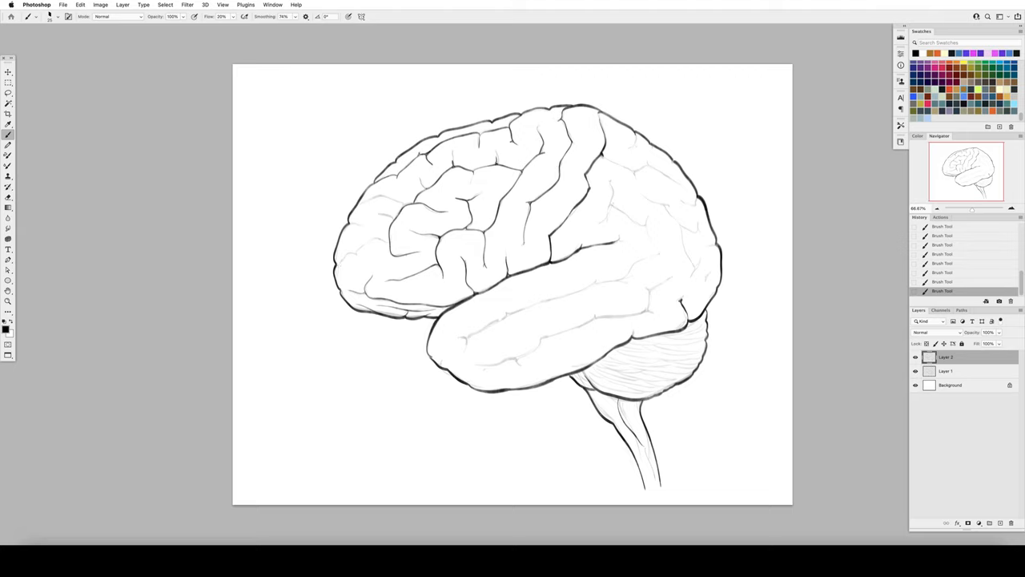
drag(336, 264, 385, 240)
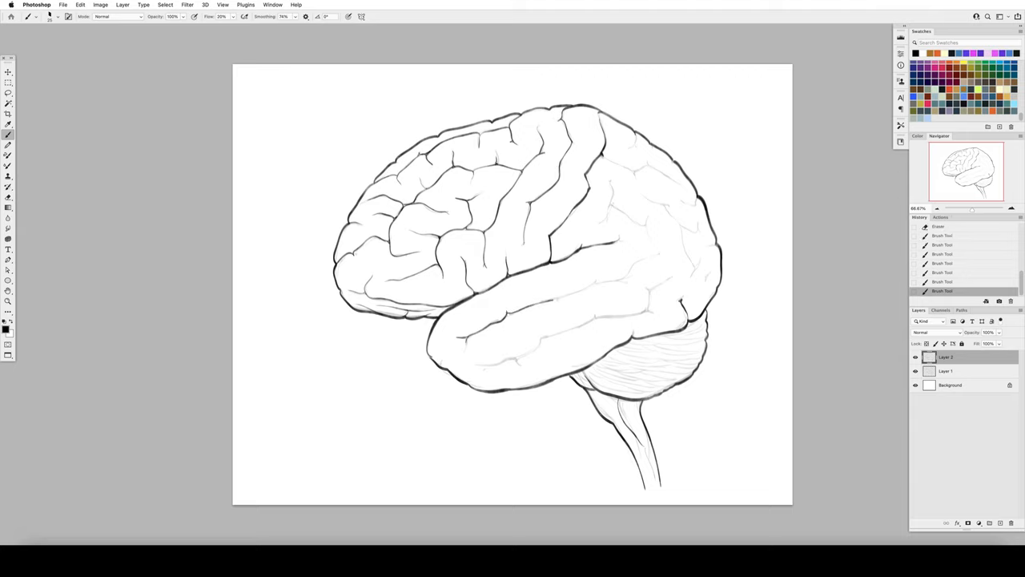
Refine the fold lines toward the parietal region and clean up stray gyri strokes
drag(552, 298, 657, 254)
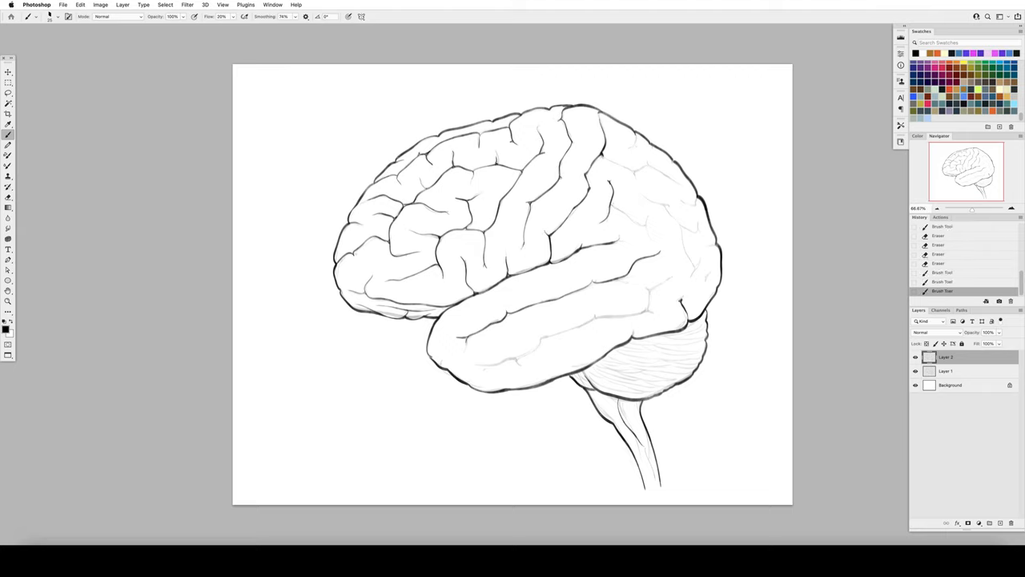
drag(609, 163, 638, 170)
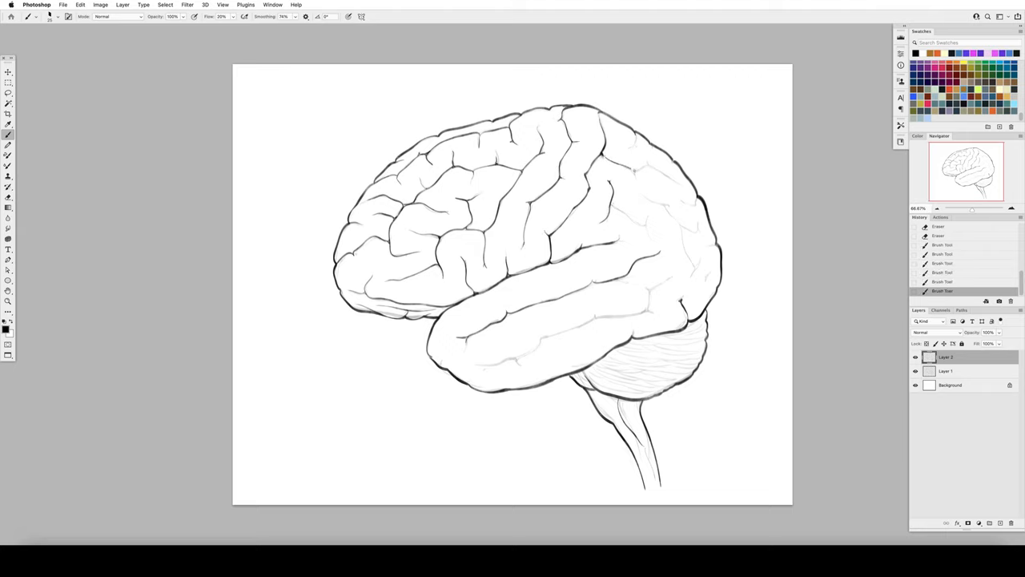
drag(628, 136, 649, 173)
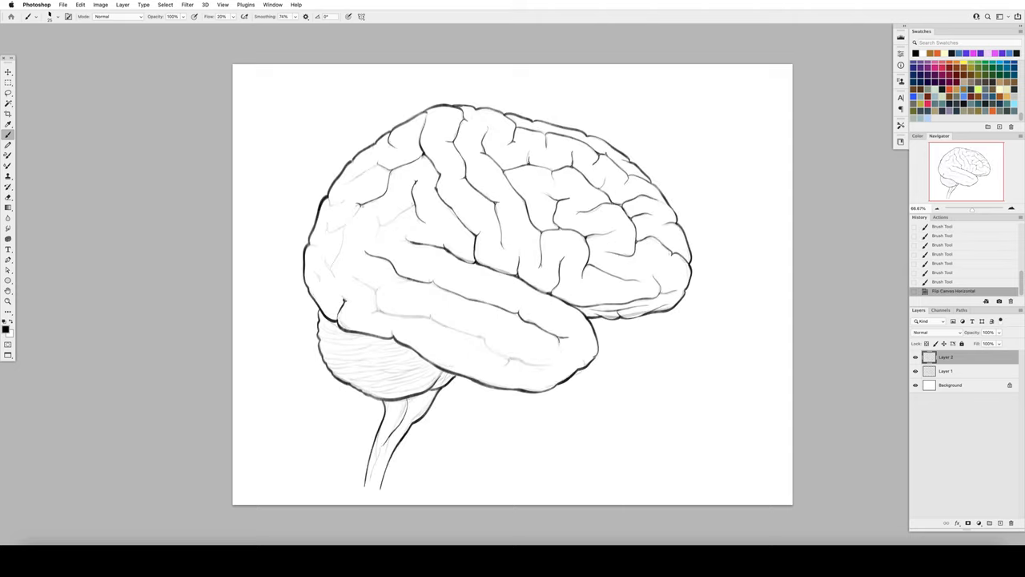
Add finer fold detail to the gyri and inked ridge lines across the cerebellum
drag(365, 210, 327, 243)
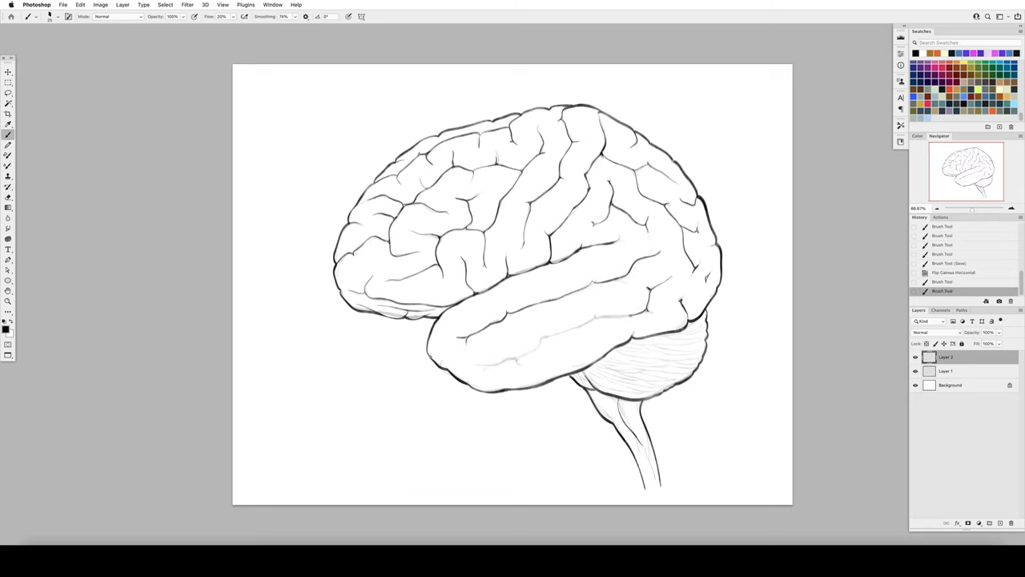
drag(538, 344, 637, 314)
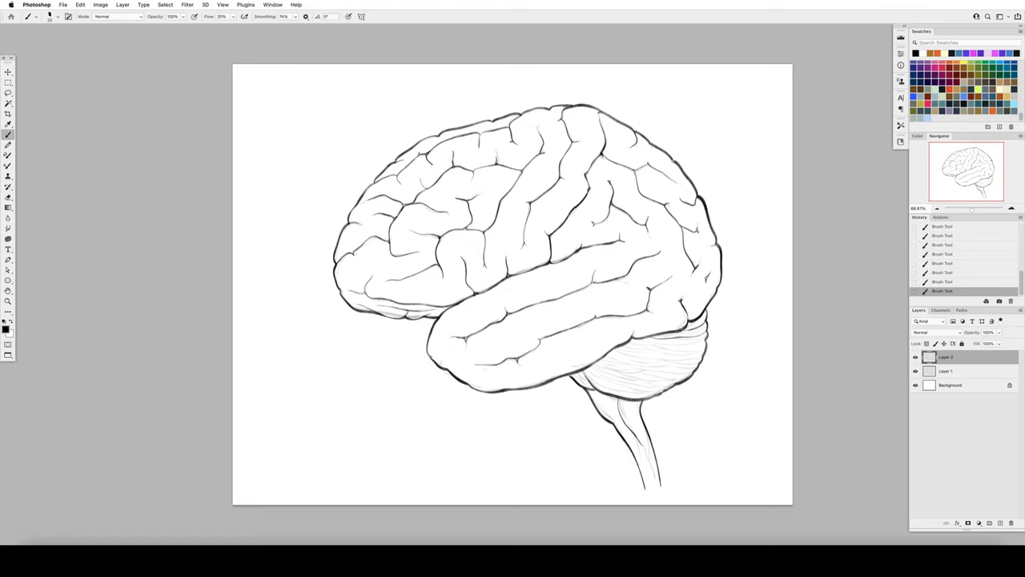
drag(622, 346, 705, 331)
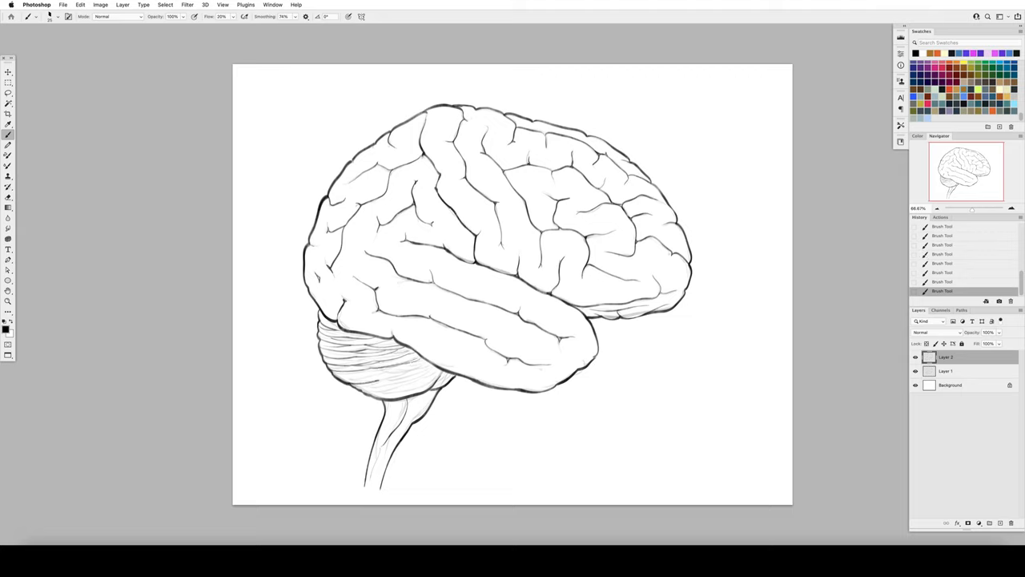
drag(352, 385, 433, 372)
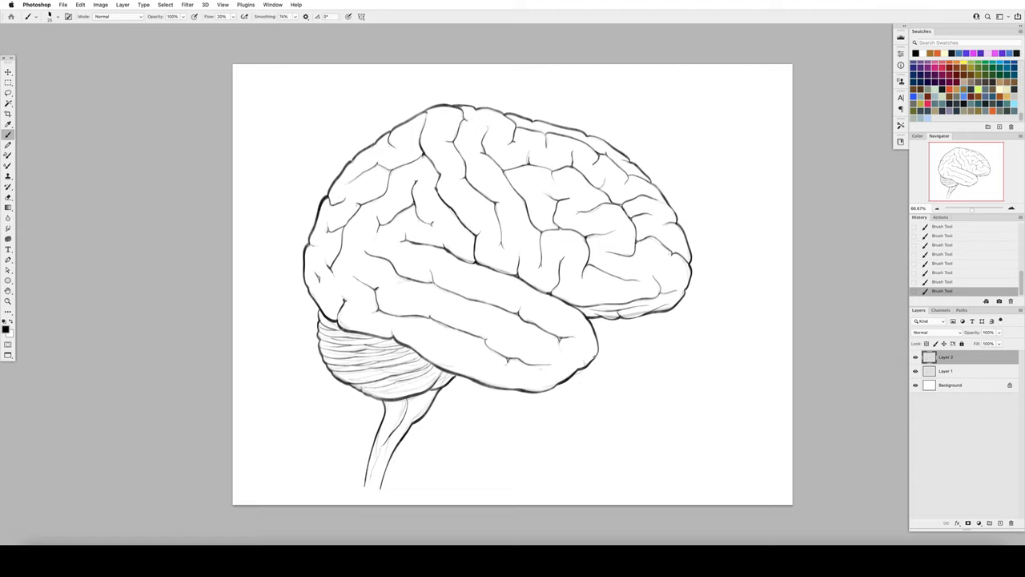
drag(365, 392, 436, 369)
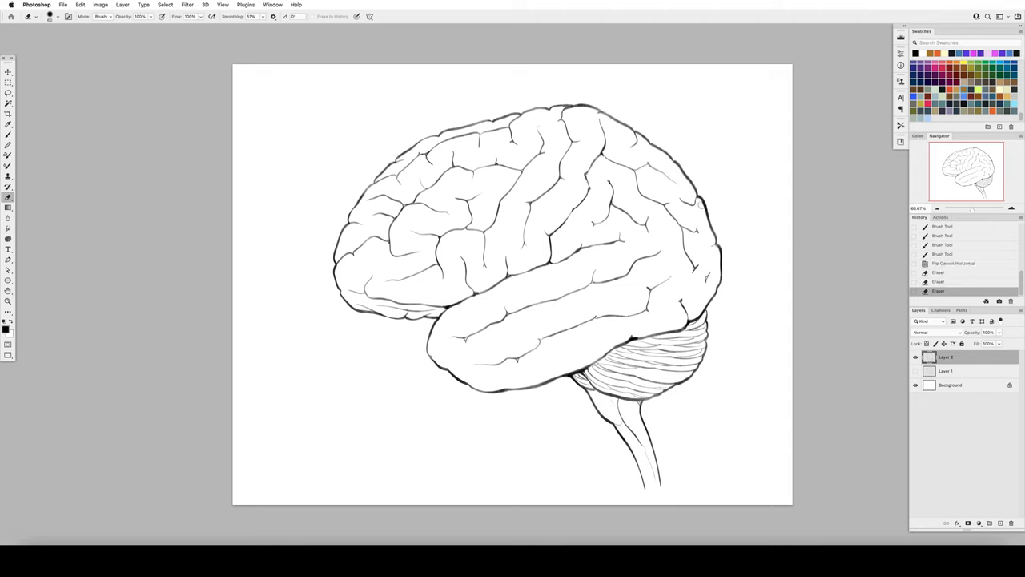
Free Transform the brain drawing larger to fill the canvas, commit it, and return to line work
click(8, 135)
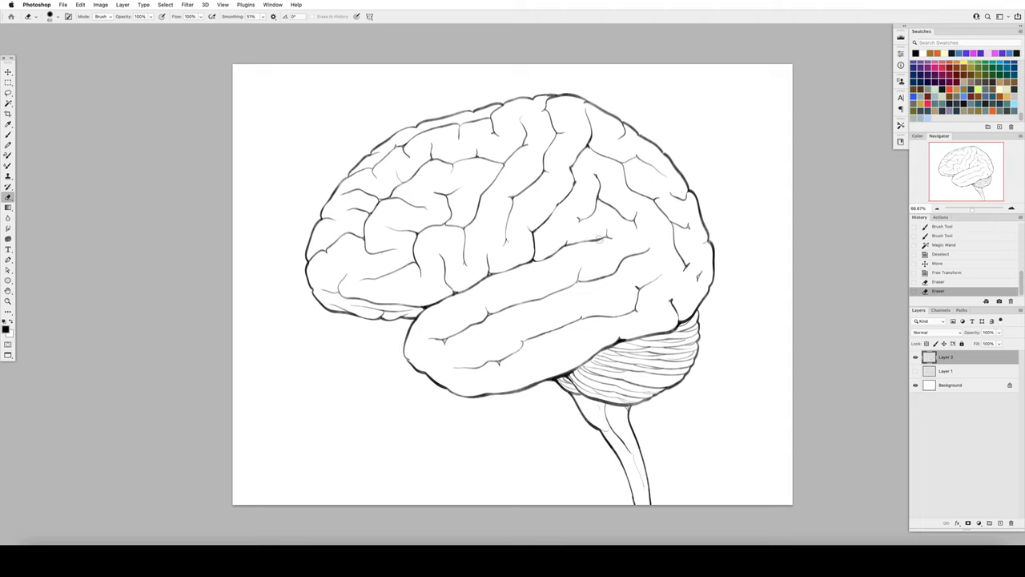
click(8, 135)
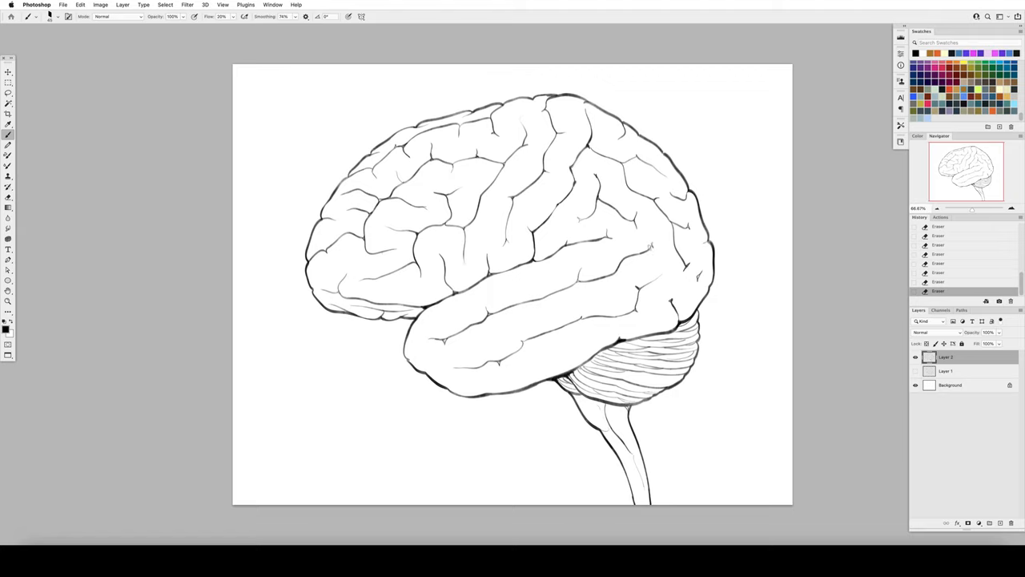
click(8, 197)
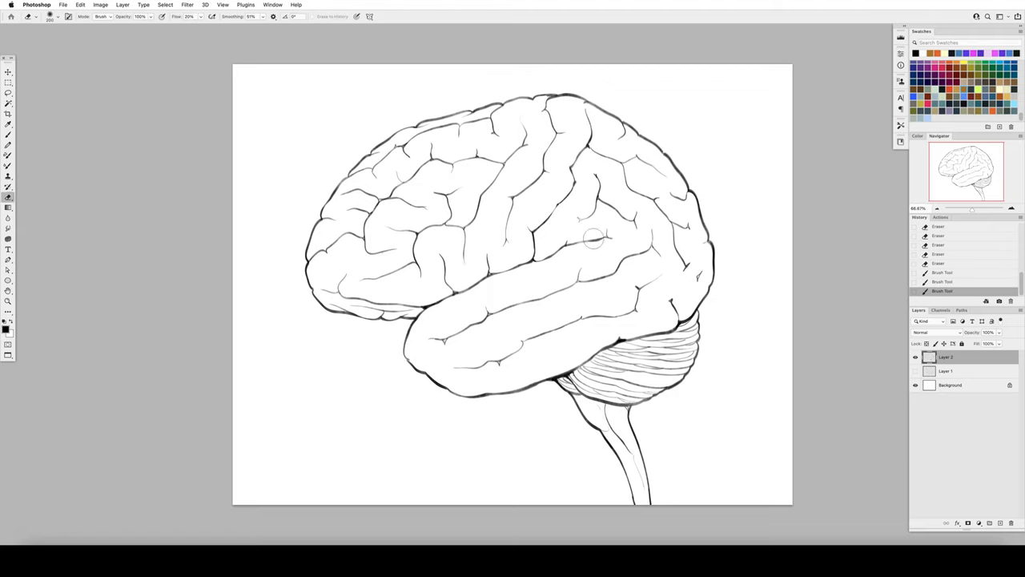
Select the brain via the Magic Wand background, fill it with a peach skin tone and begin recolouring the line layer
click(8, 103)
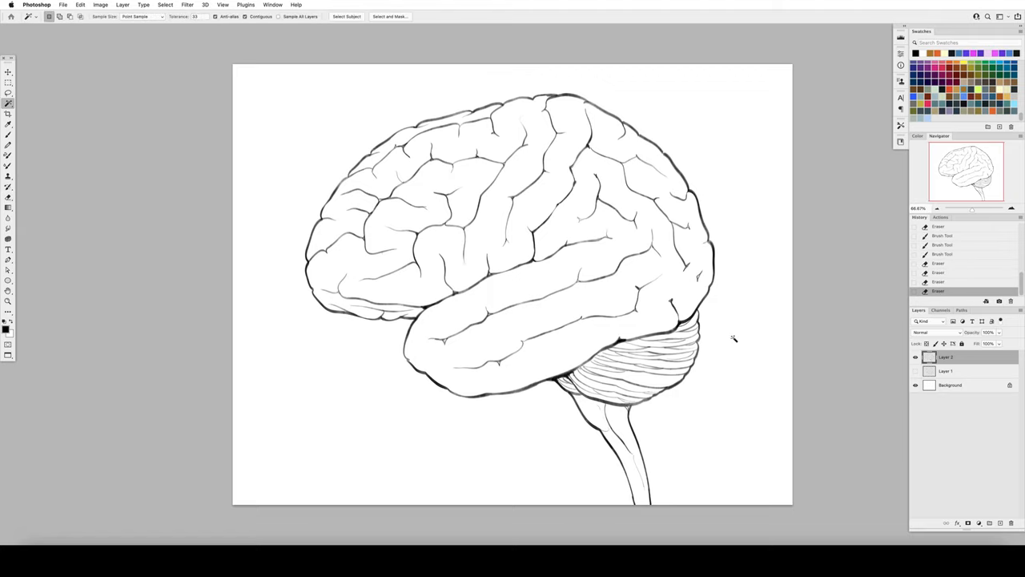
click(5, 324)
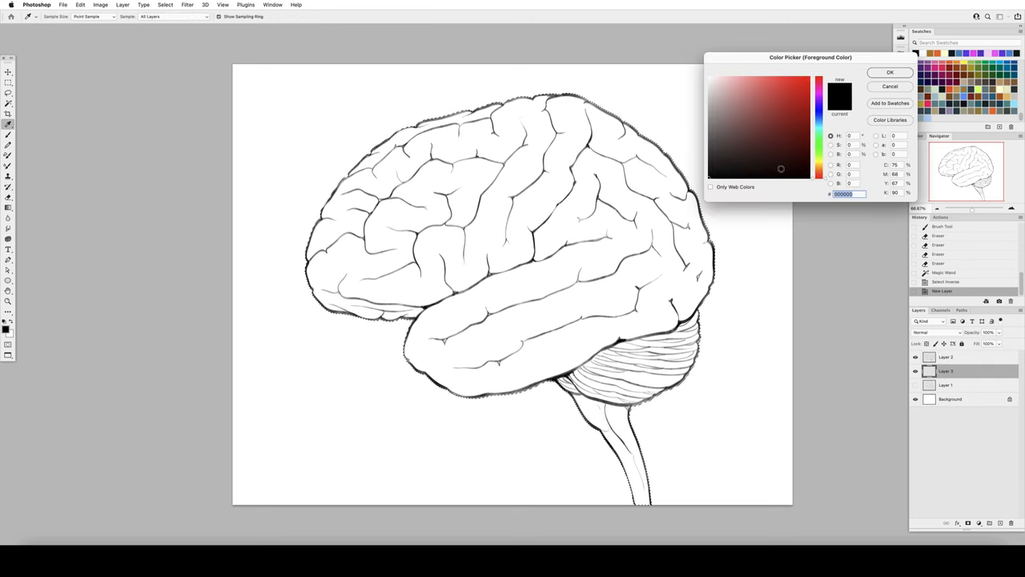
click(751, 83)
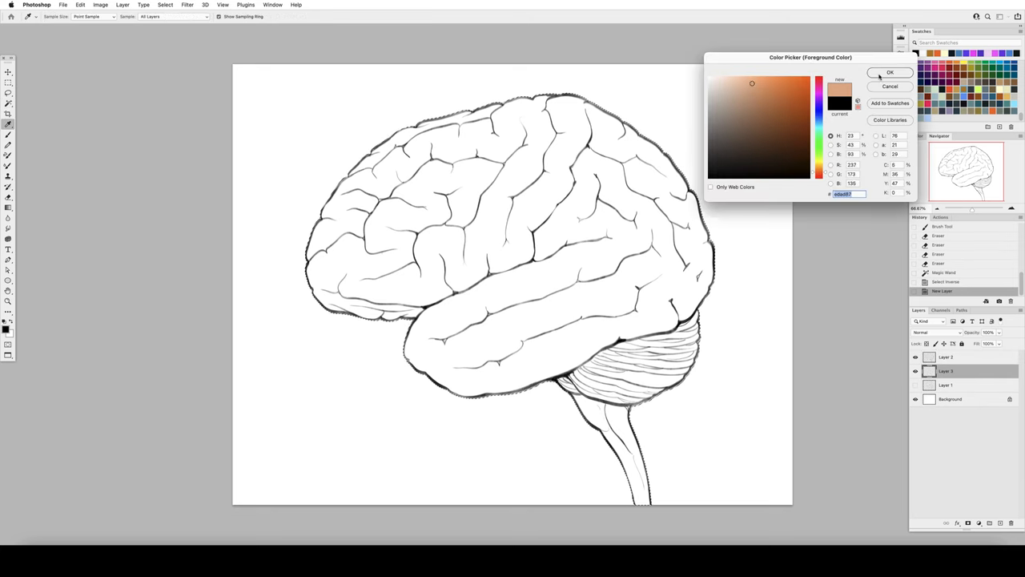
click(891, 72)
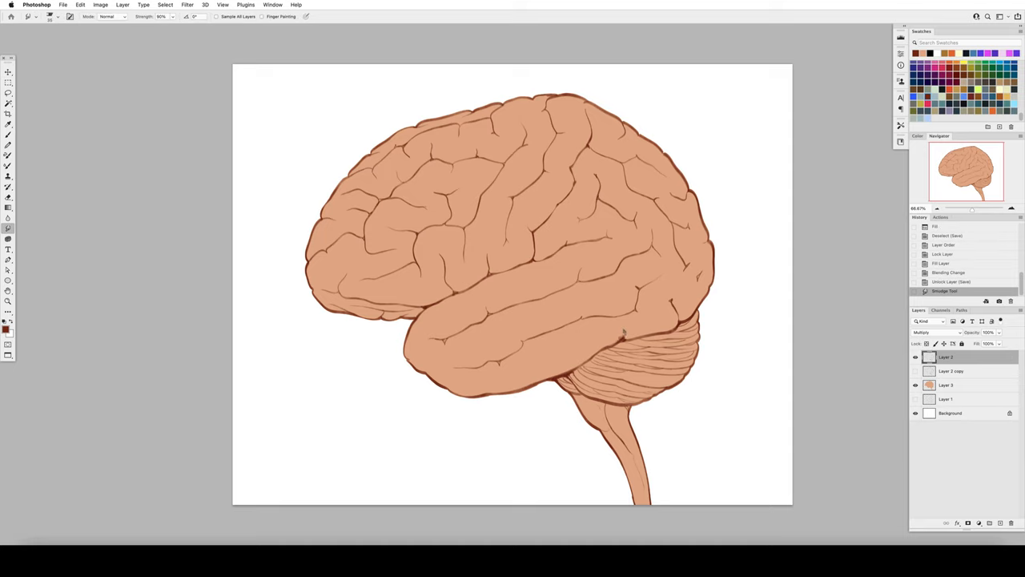
drag(649, 332, 561, 372)
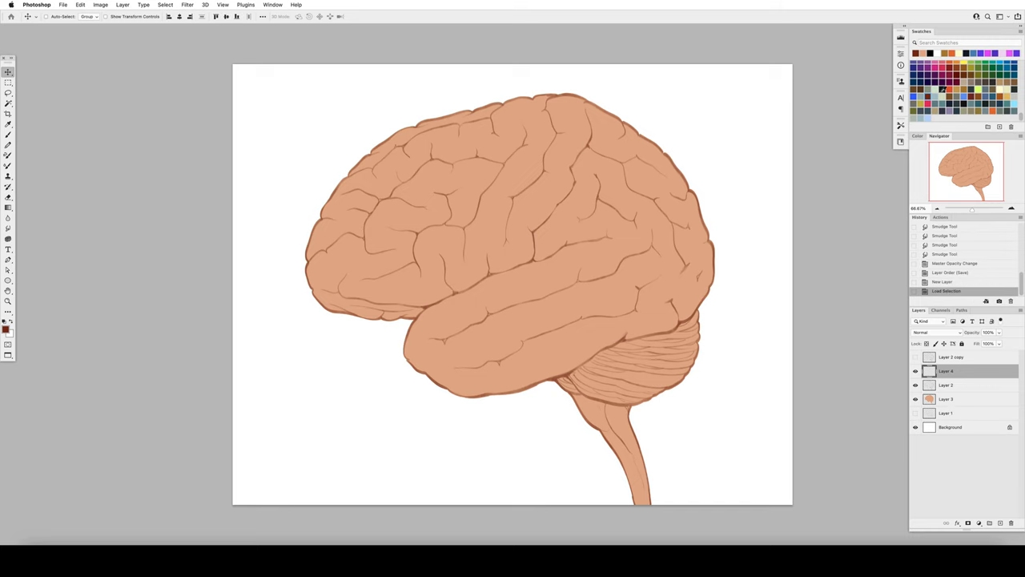
click(928, 331)
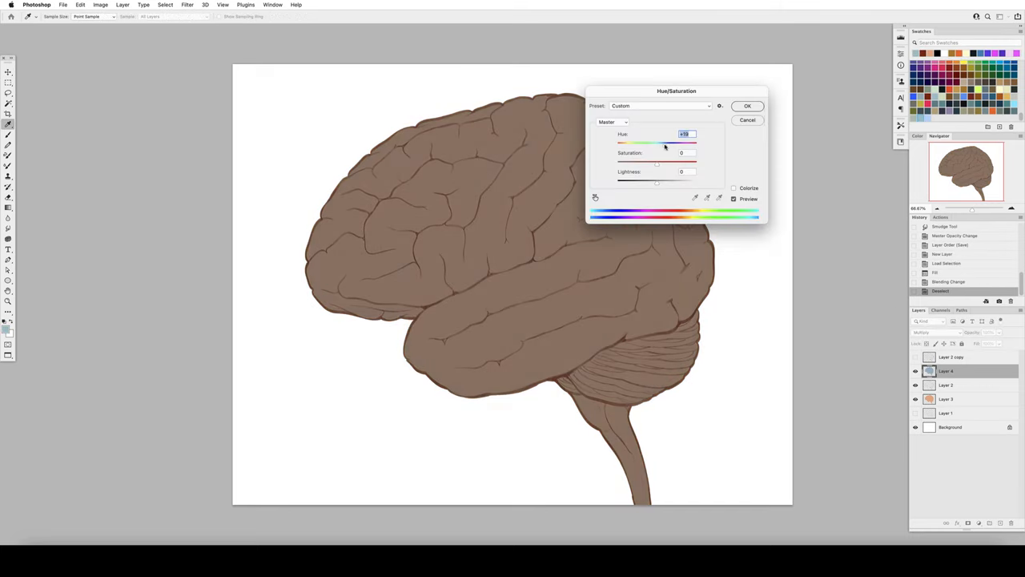
Shift the shading layer's hue toward warm peach and brush soft shading onto the temporal-lobe folds
click(747, 105)
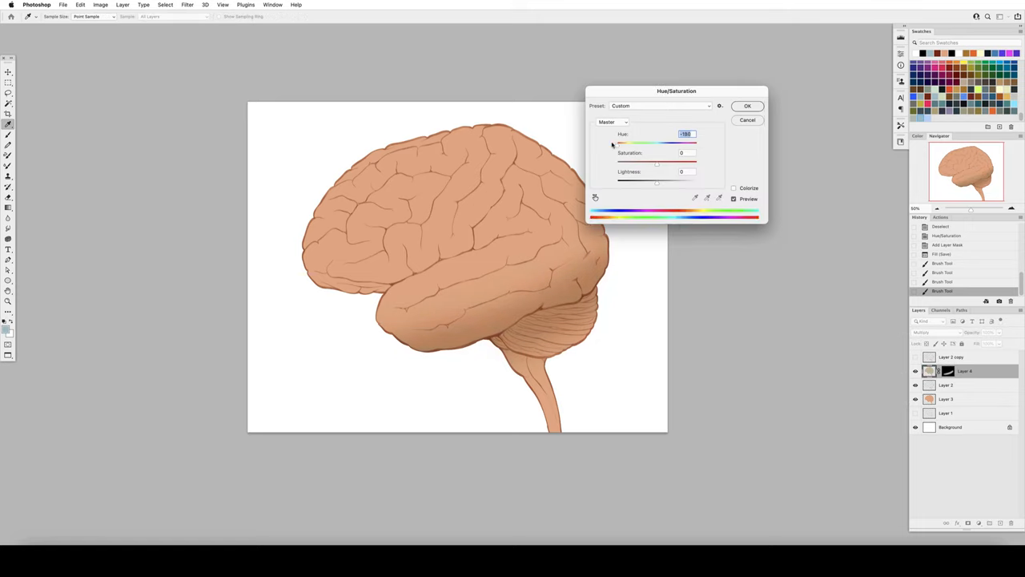
click(747, 106)
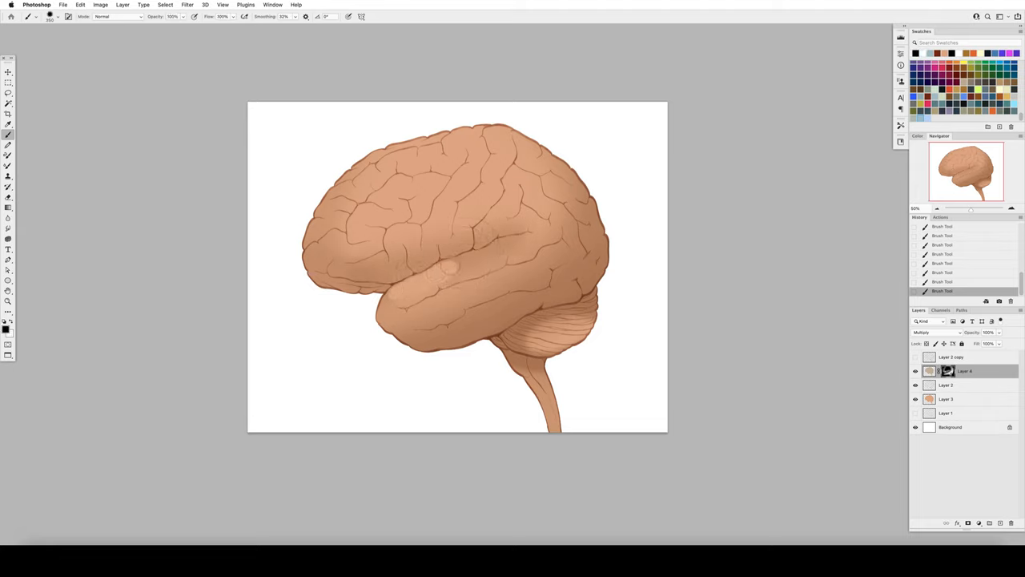
drag(445, 286, 532, 241)
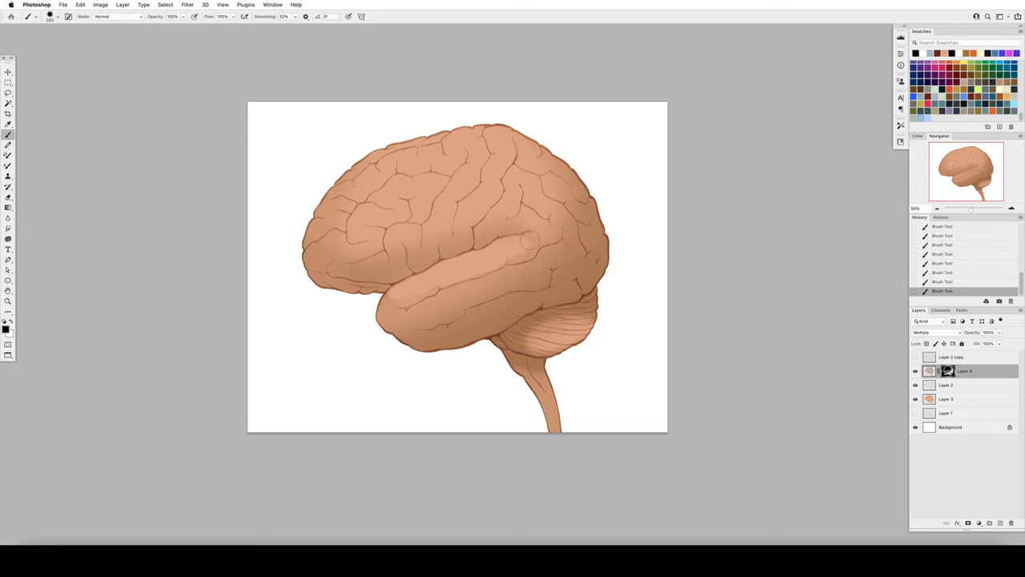